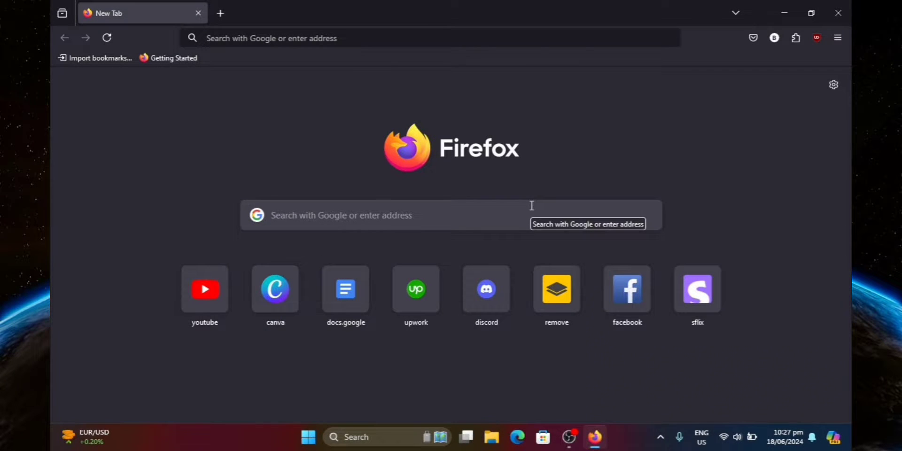
mouse_move(525, 176)
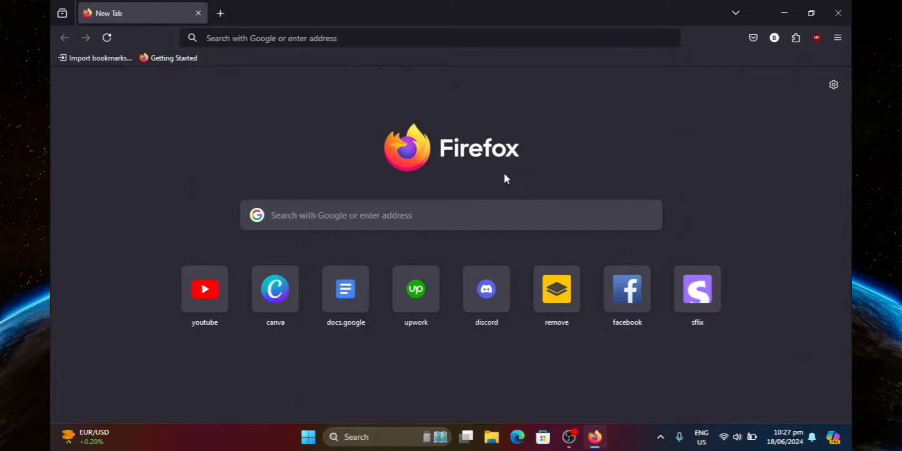
Step: Load canva.com from the Firefox address bar
text(canva.com/)
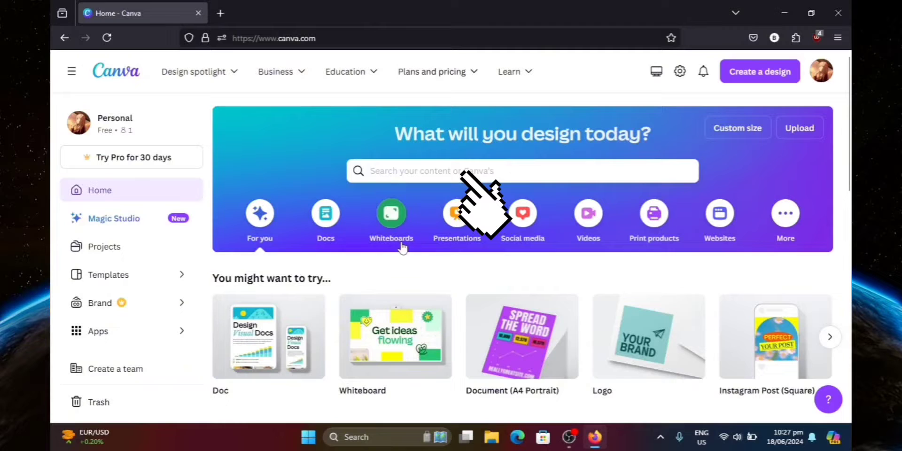
Step: Scroll down through the 'portfolio' template results grid
scroll(down, 3)
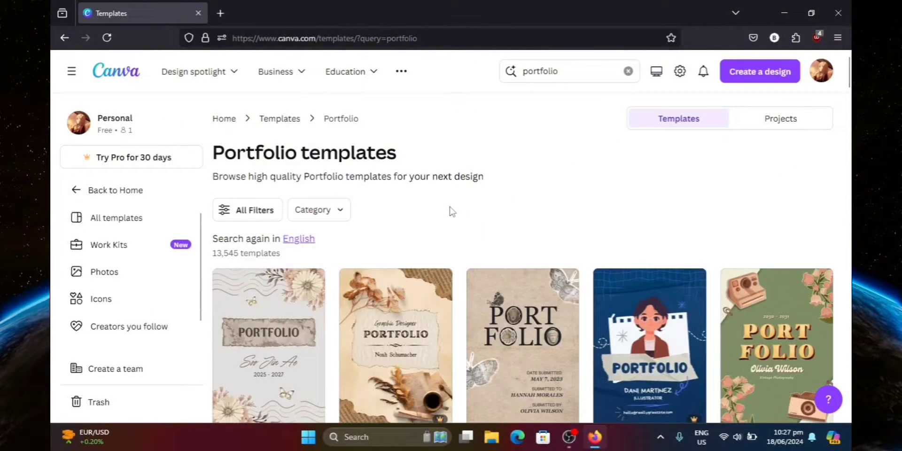
scroll(down, 3)
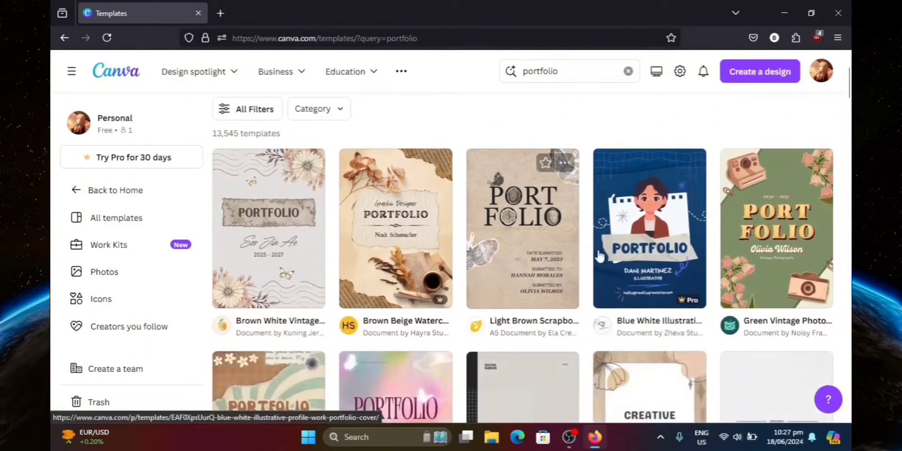
mouse_move(775, 245)
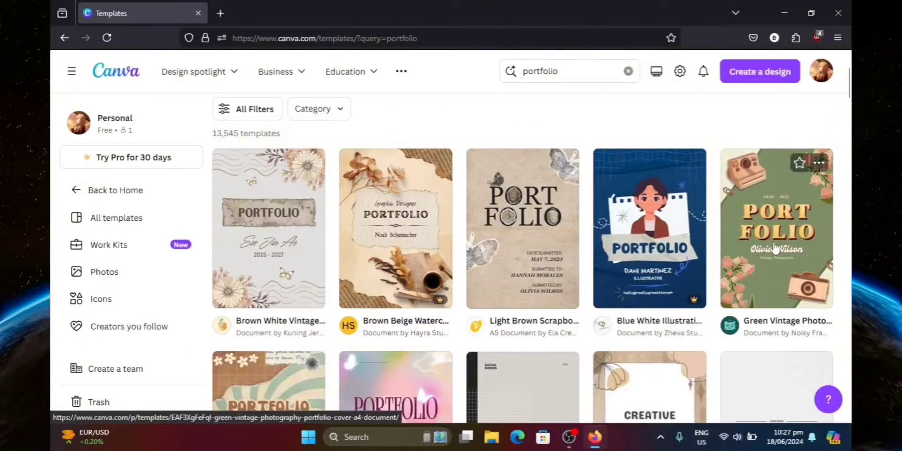
scroll(down, 3)
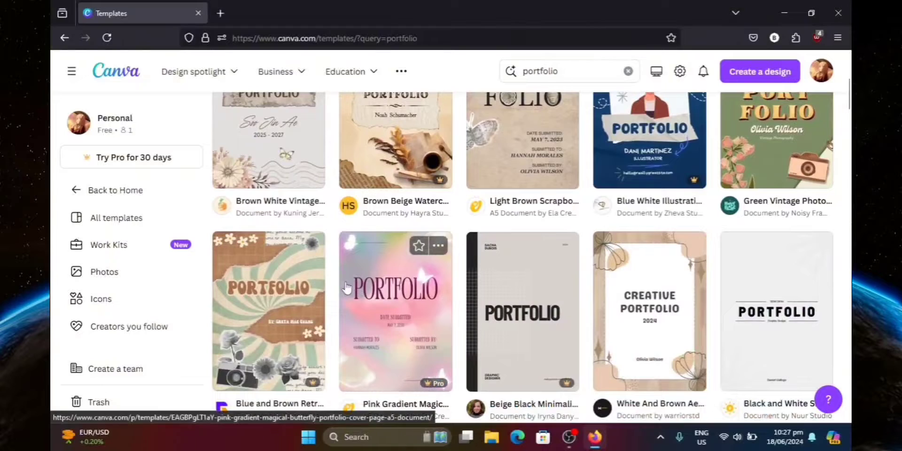
scroll(down, 3)
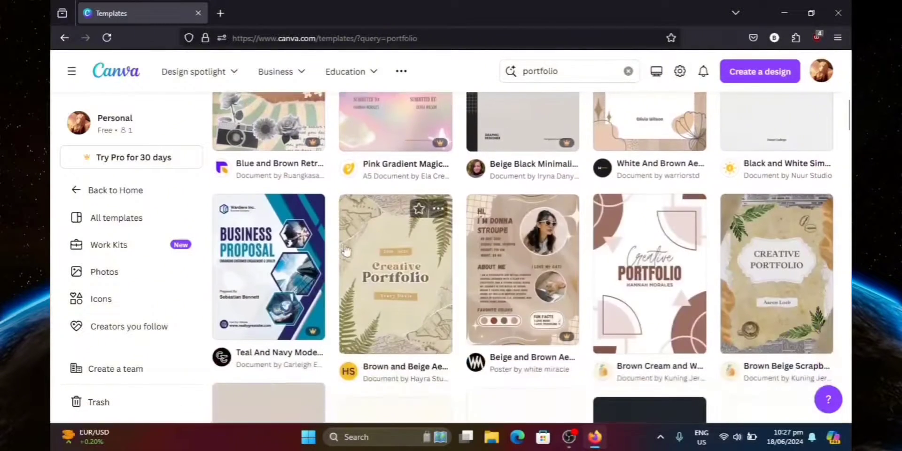
scroll(down, 3)
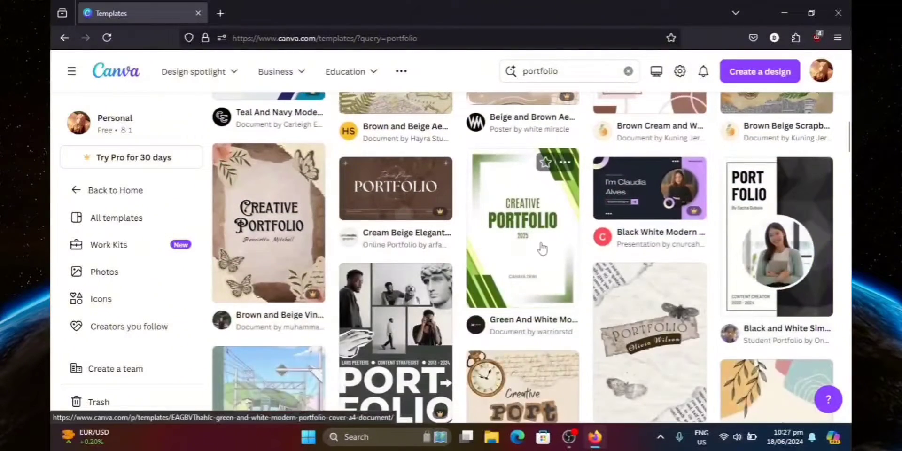
scroll(down, 3)
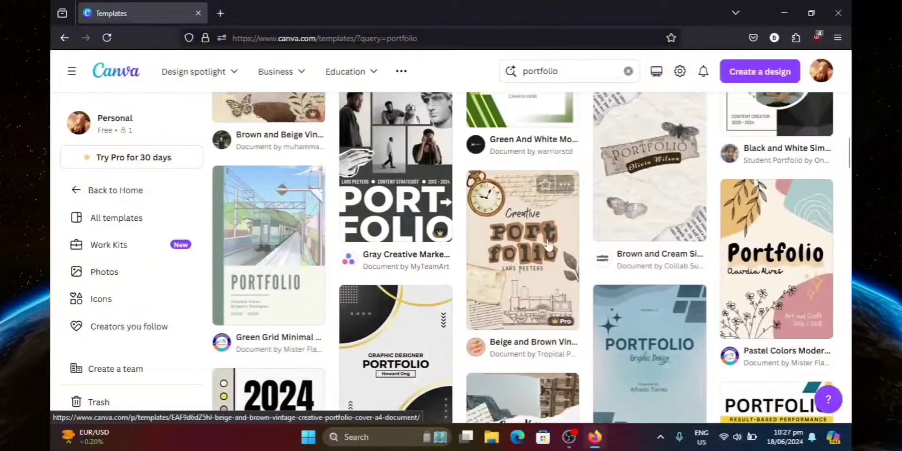
scroll(down, 3)
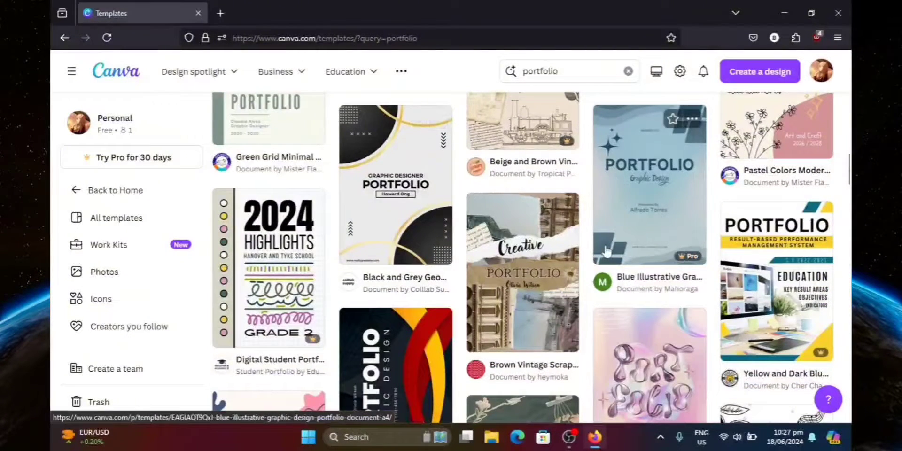
scroll(down, 3)
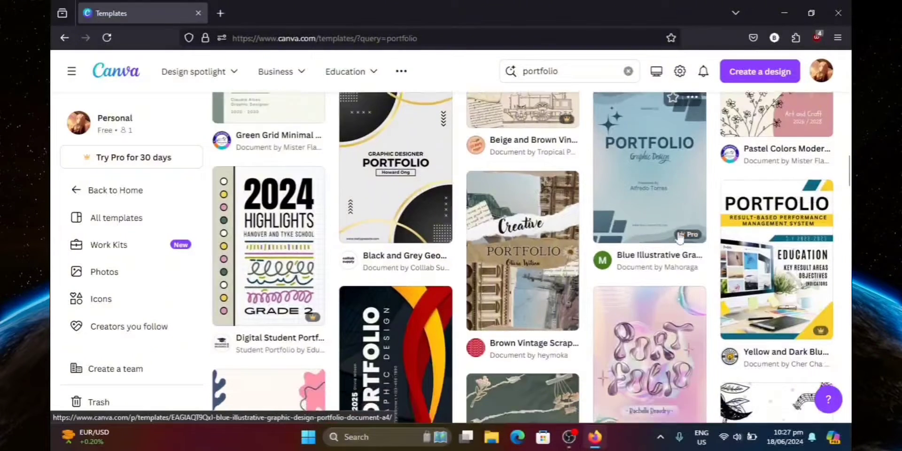
scroll(down, 3)
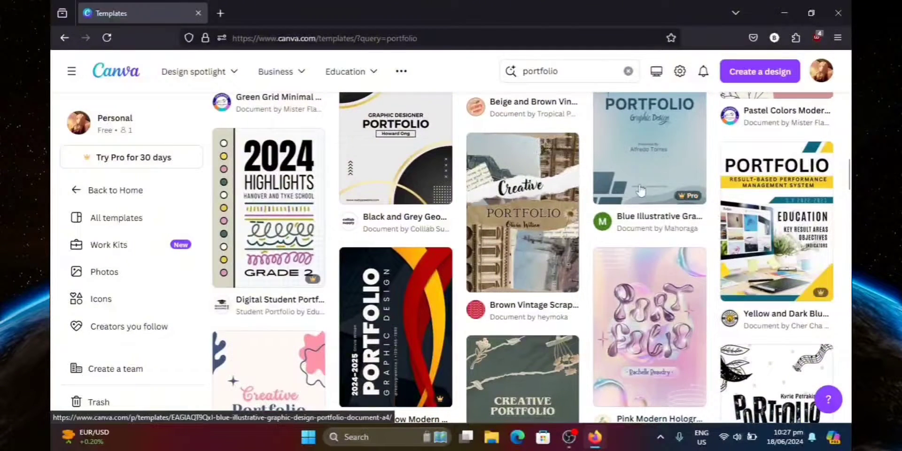
mouse_move(768, 228)
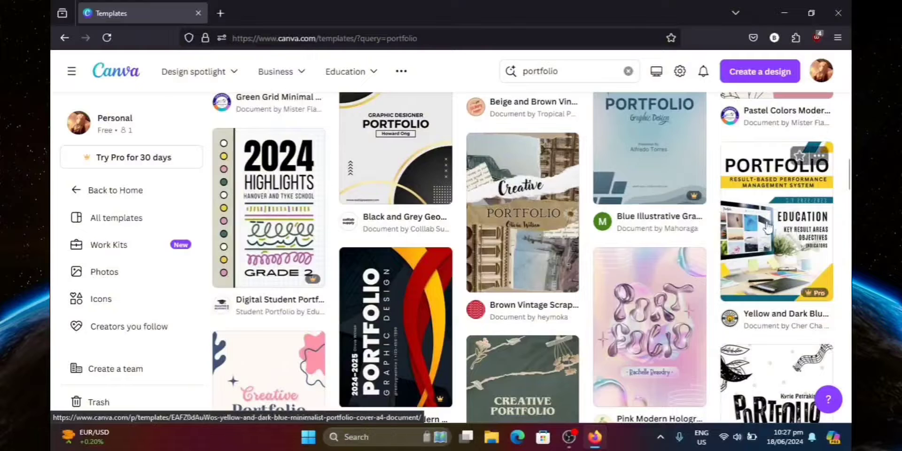
mouse_move(528, 226)
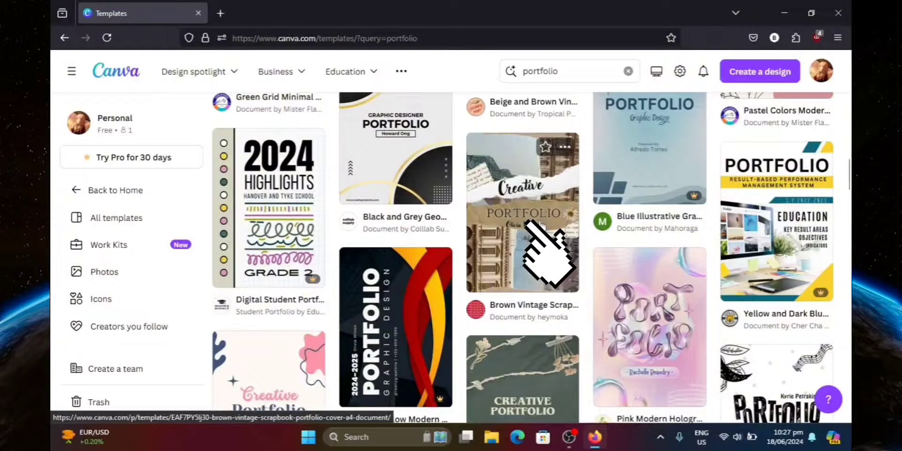
Step: Preview the Brown Vintage Scrapbook Portfolio Cover template and customize a copy
click(532, 206)
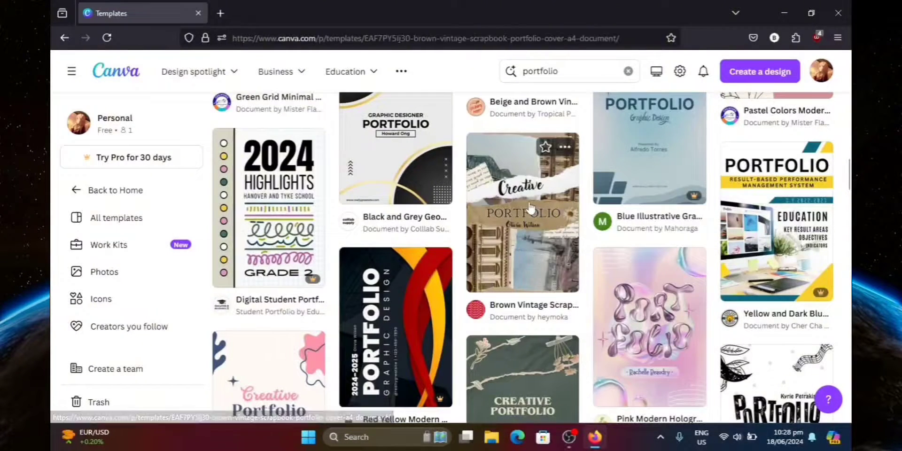
click(530, 206)
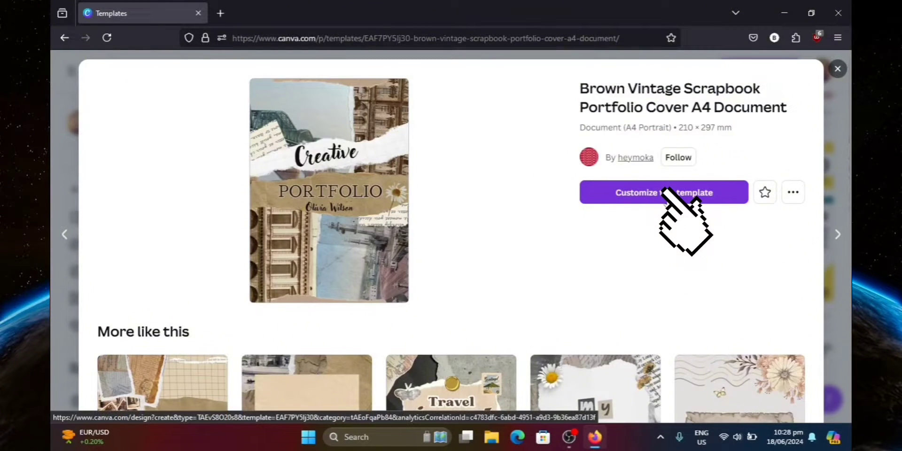
click(664, 192)
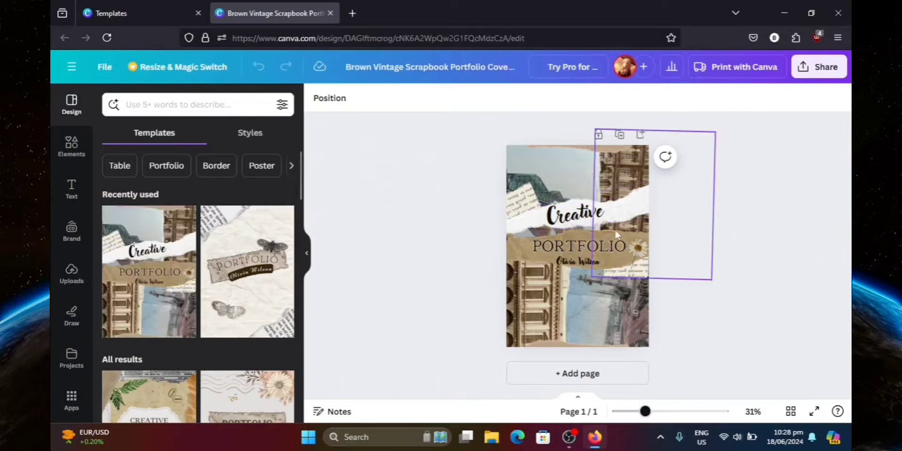
Step: Change the cover's 'Creative' heading to EXAMPLE and deselect it
click(577, 213)
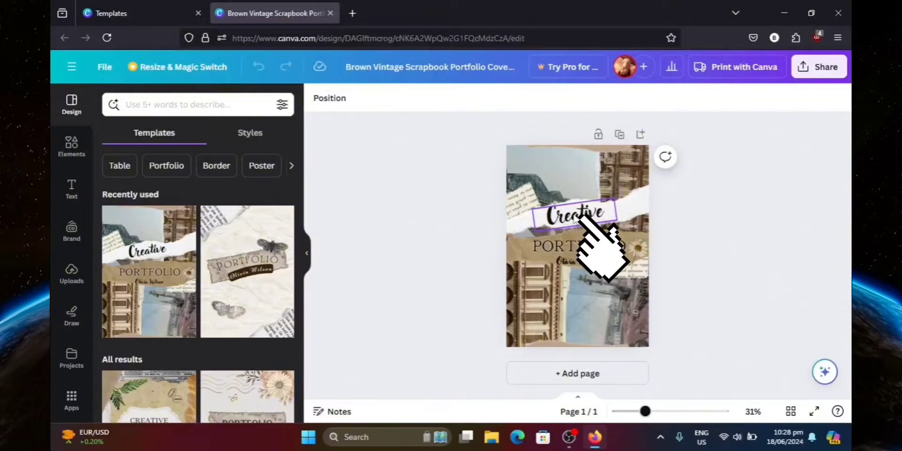
click(573, 213)
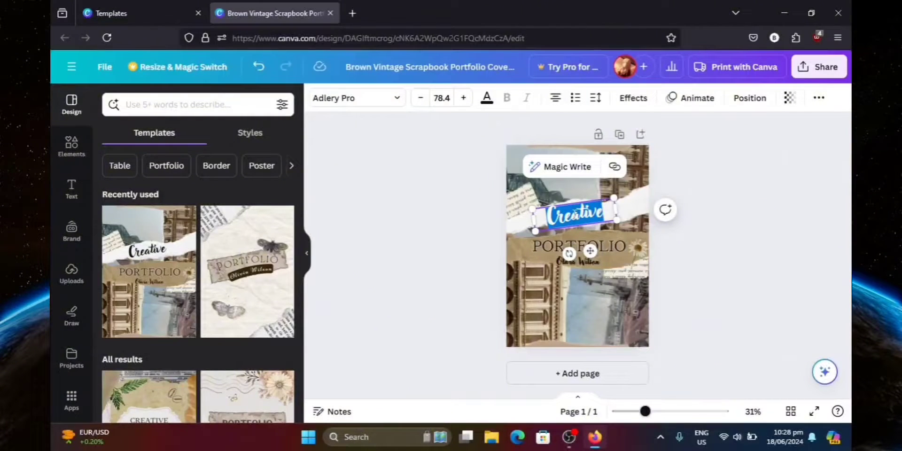
text(EXAMPLE)
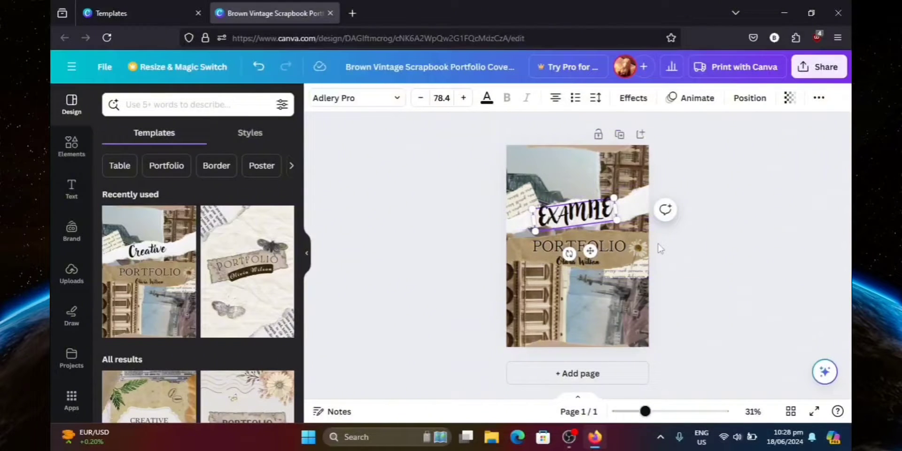
click(636, 249)
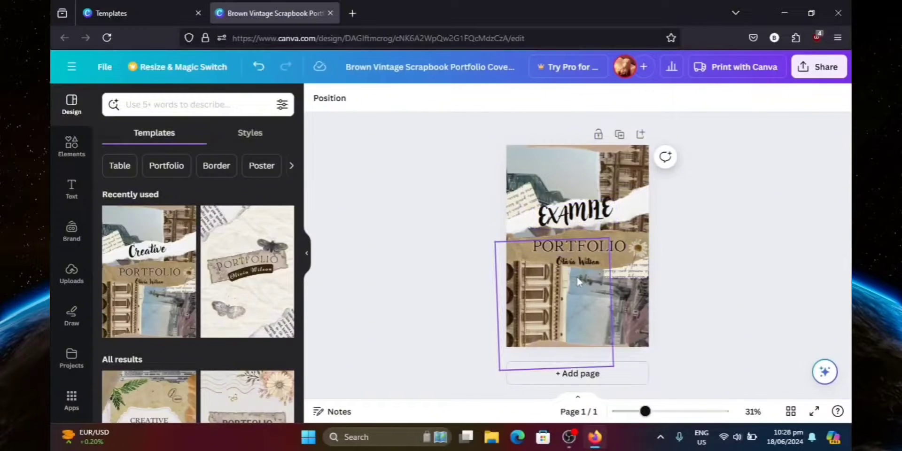
Step: Switch the EXAMPLE heading font to League Gothic, then Just Another Hand
click(577, 211)
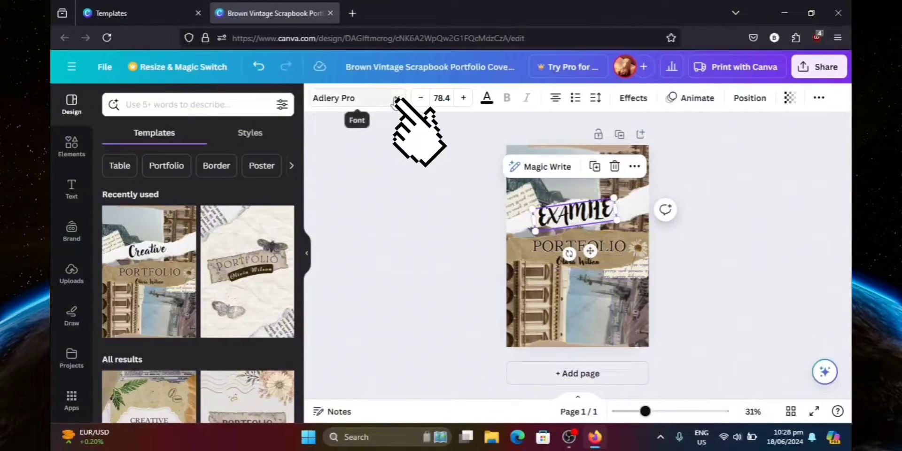
click(356, 98)
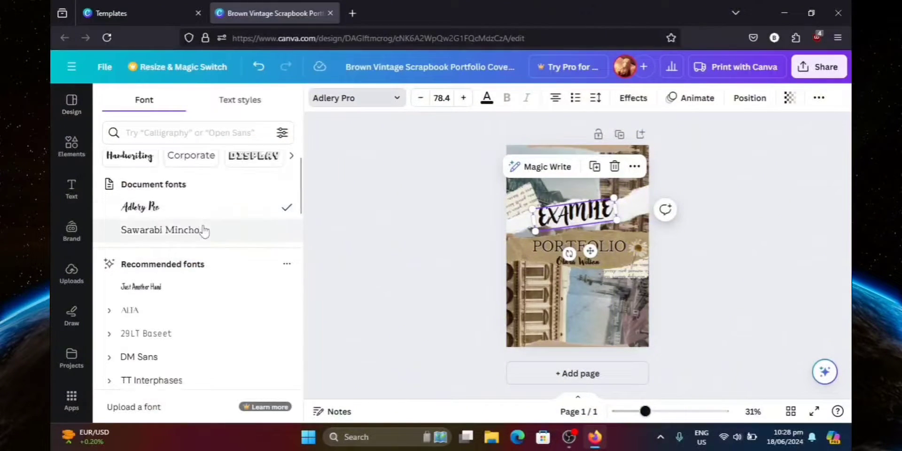
scroll(down, 3)
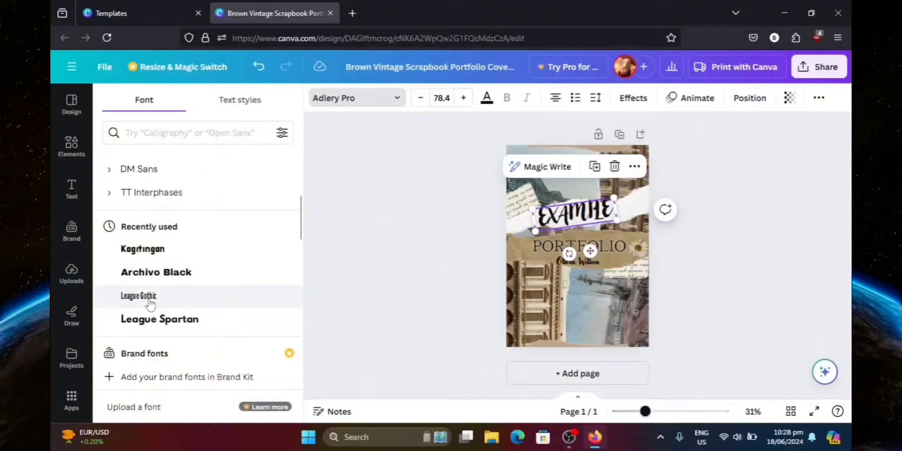
click(139, 296)
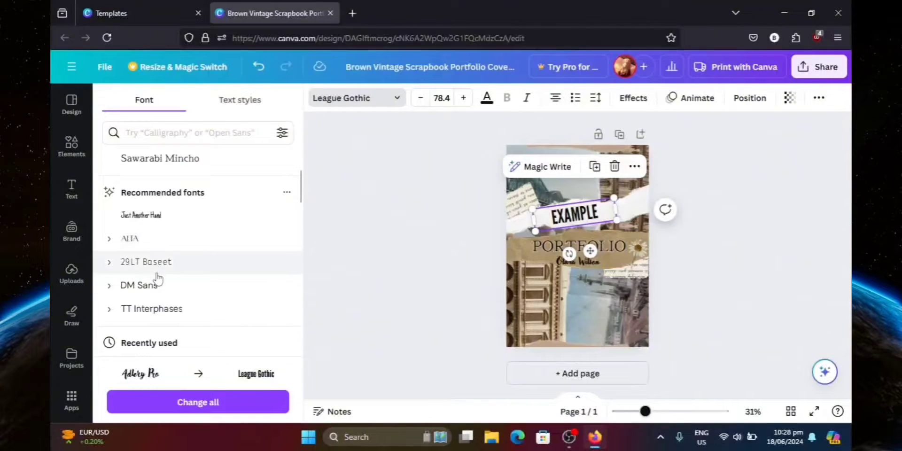
click(141, 215)
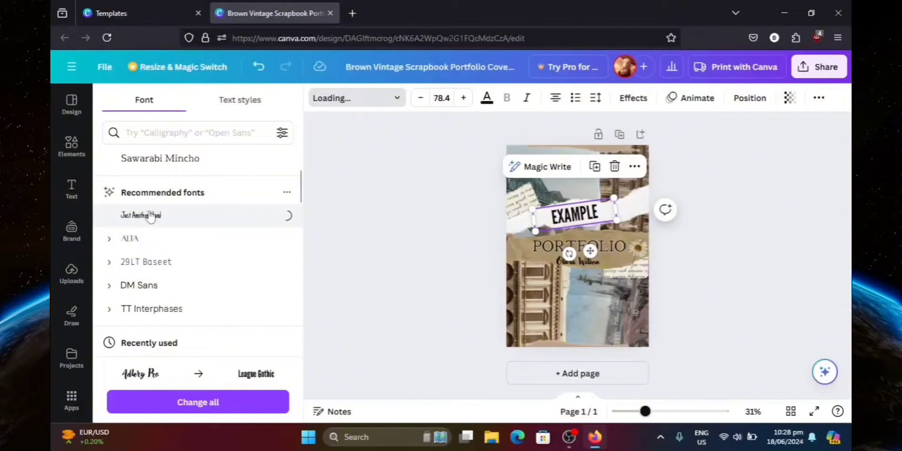
click(141, 215)
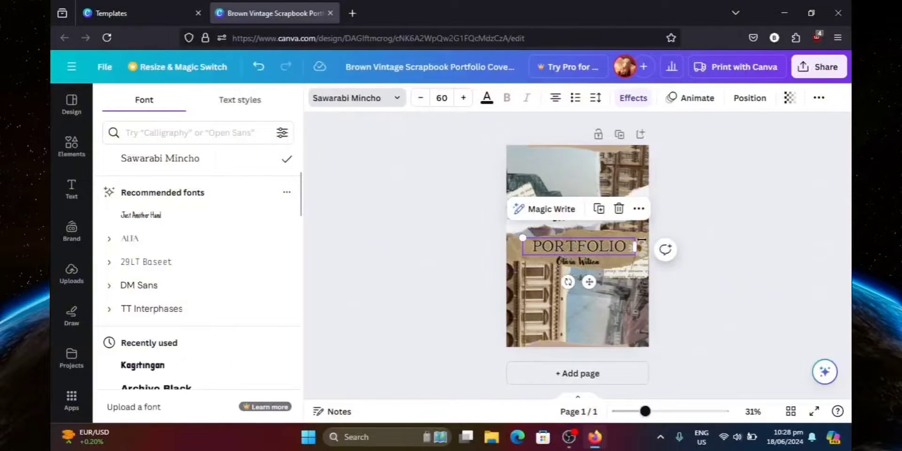
Step: Replace the cover name under PORTFOLIO with 'Jerry Wilson'
click(578, 262)
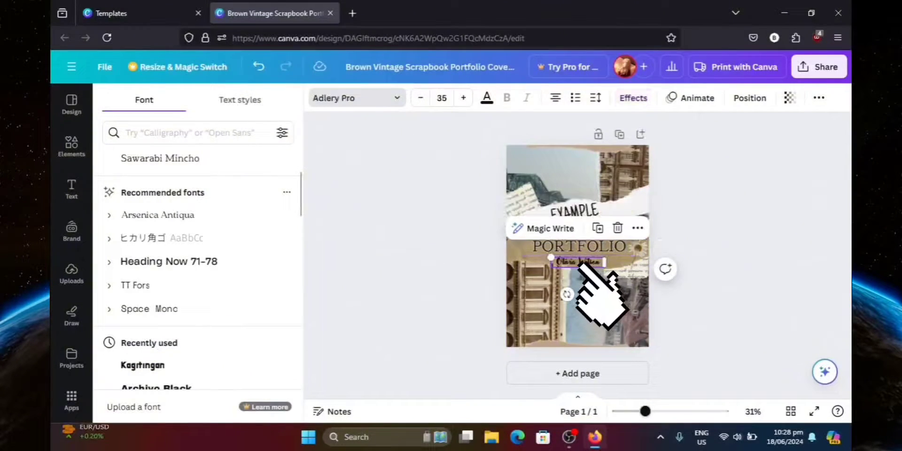
click(72, 103)
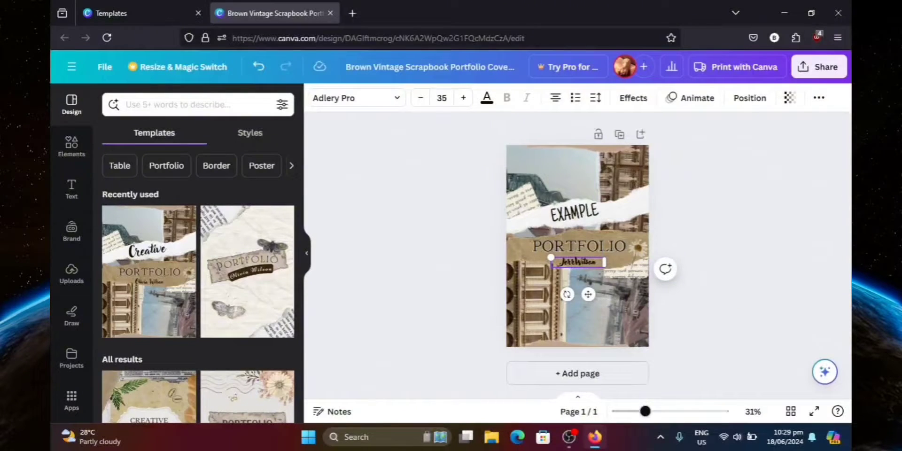
text(Jerry Wilson)
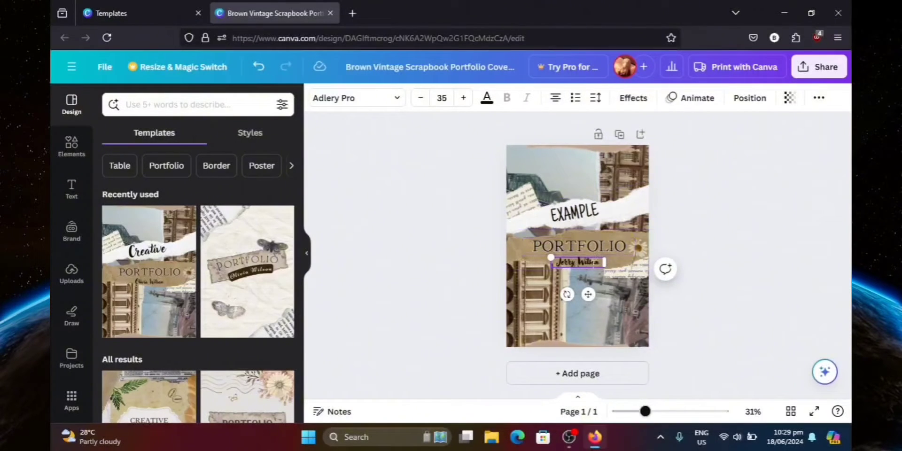
double_click(577, 262)
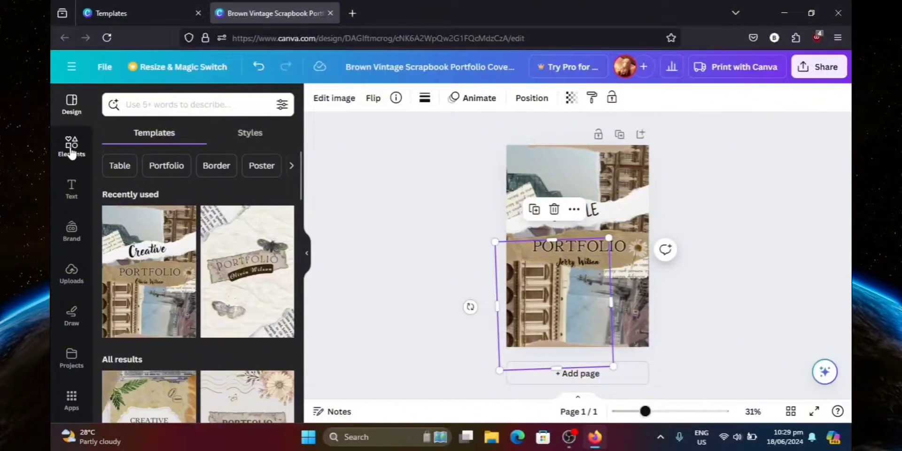
Step: Find a 'hand' graphic in Elements and place it top-right beside EXAMPLE
click(71, 146)
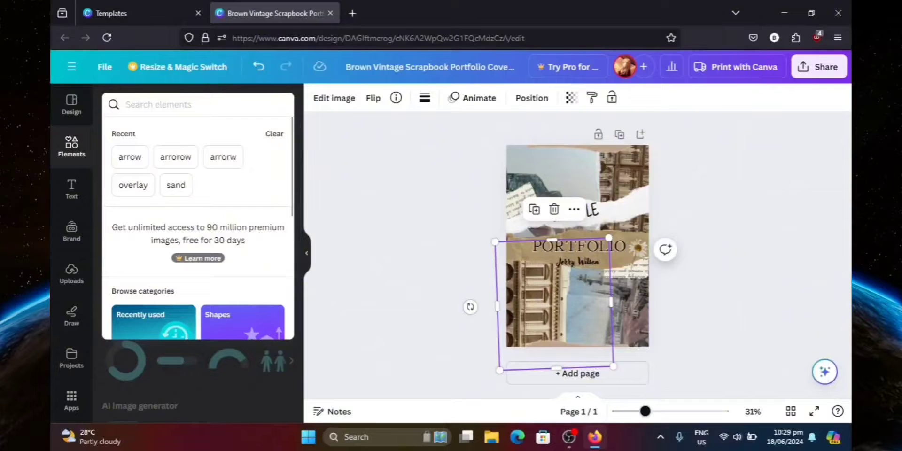
text(hand)
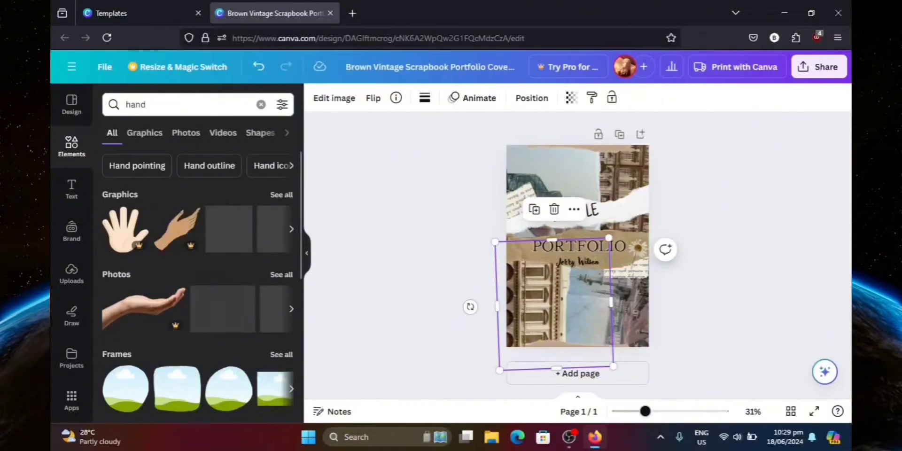
scroll(down, 3)
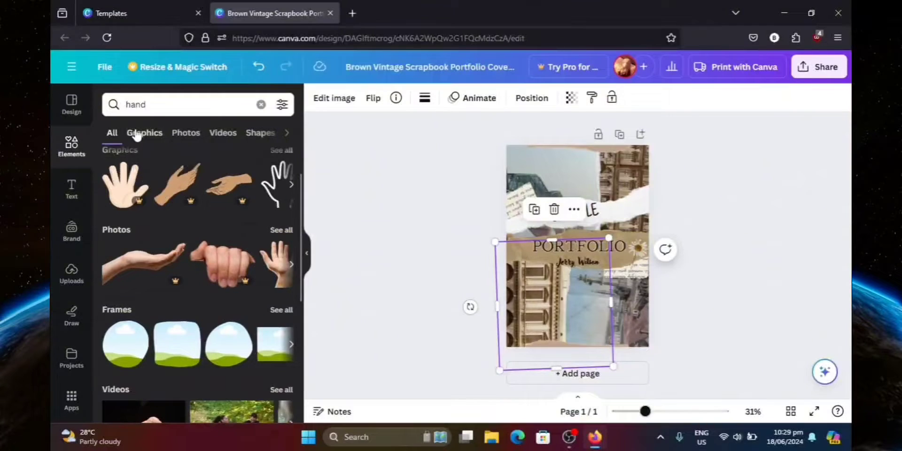
click(144, 133)
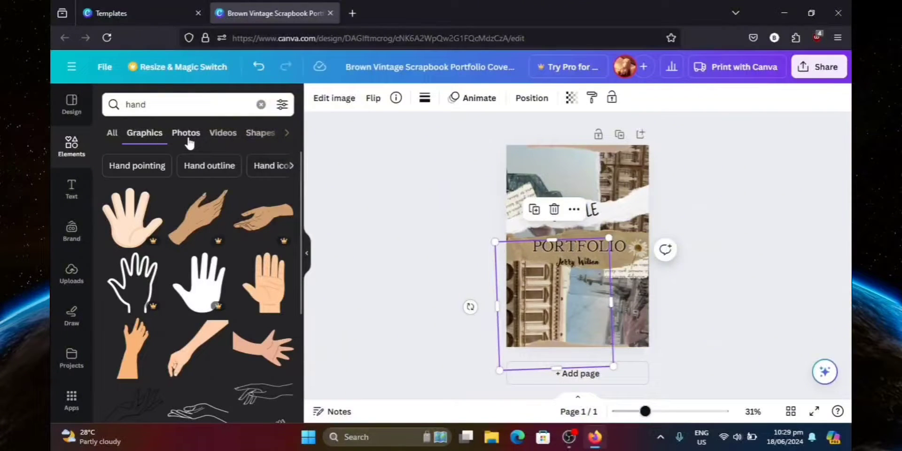
scroll(down, 3)
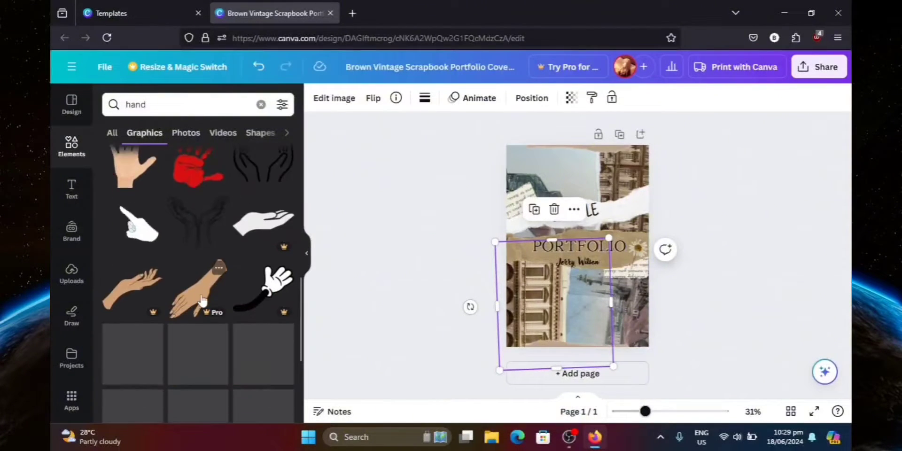
scroll(down, 3)
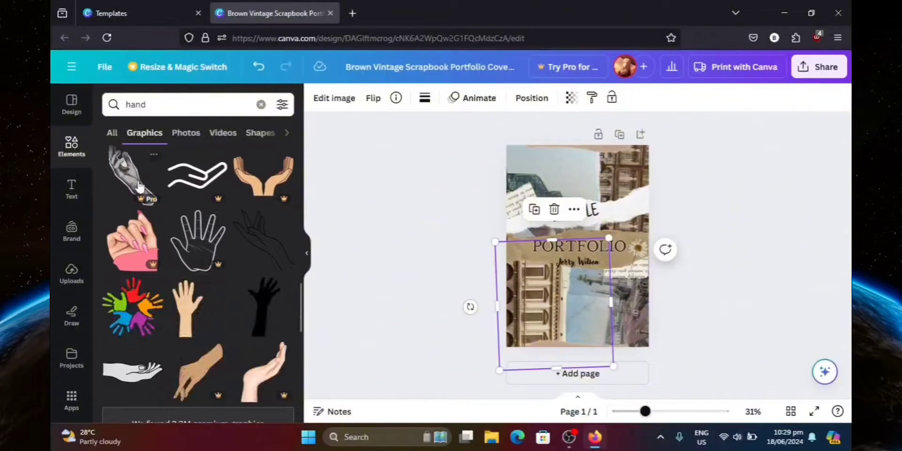
scroll(down, 3)
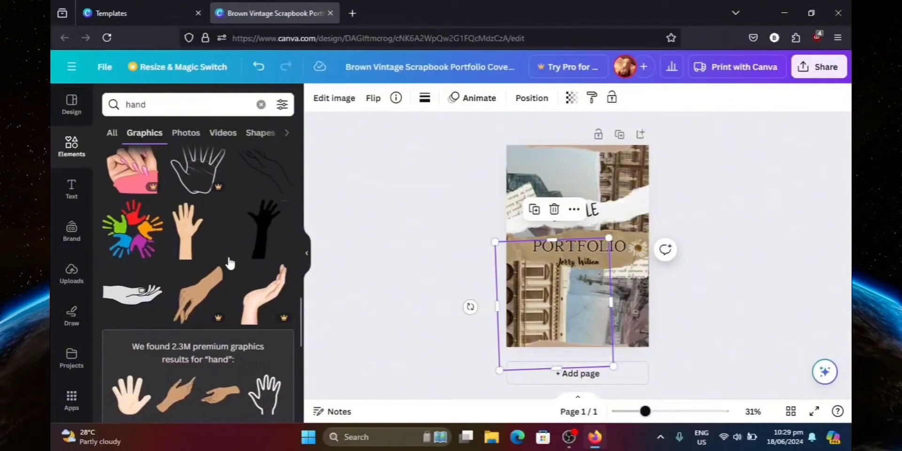
scroll(down, 3)
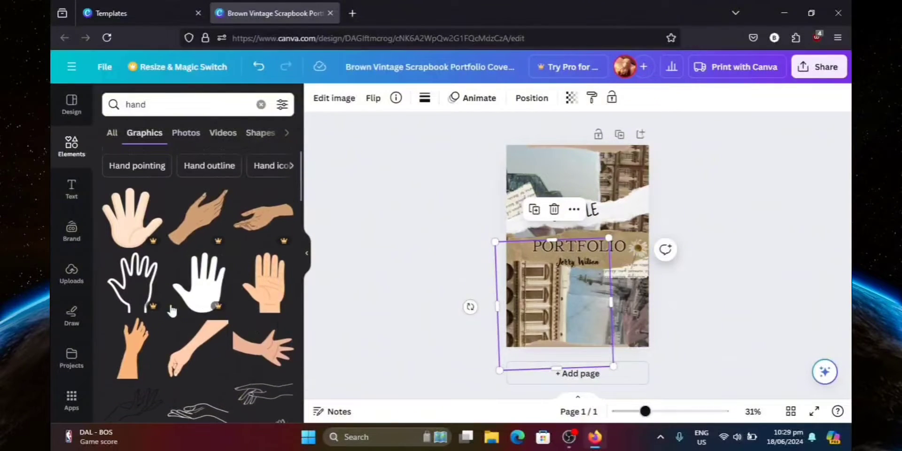
mouse_move(194, 360)
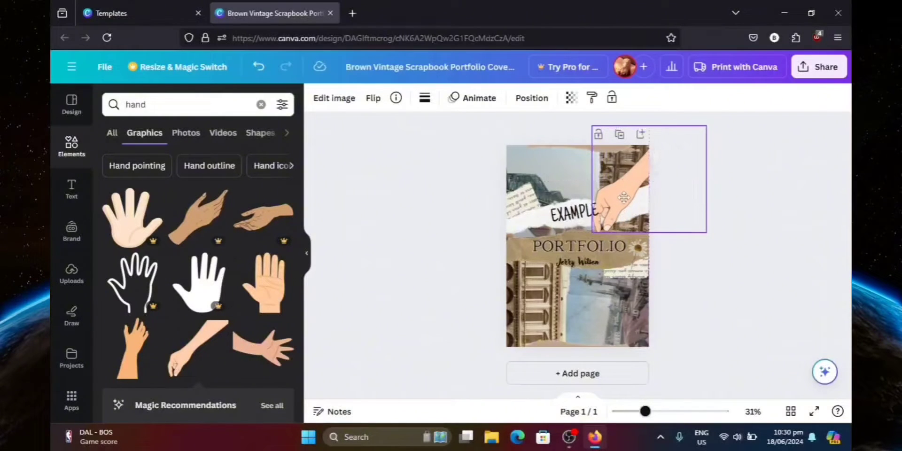
click(624, 197)
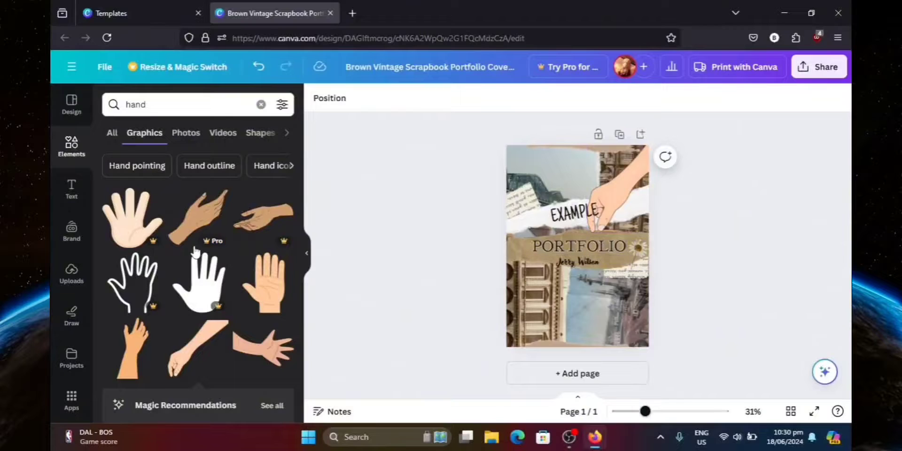
click(111, 133)
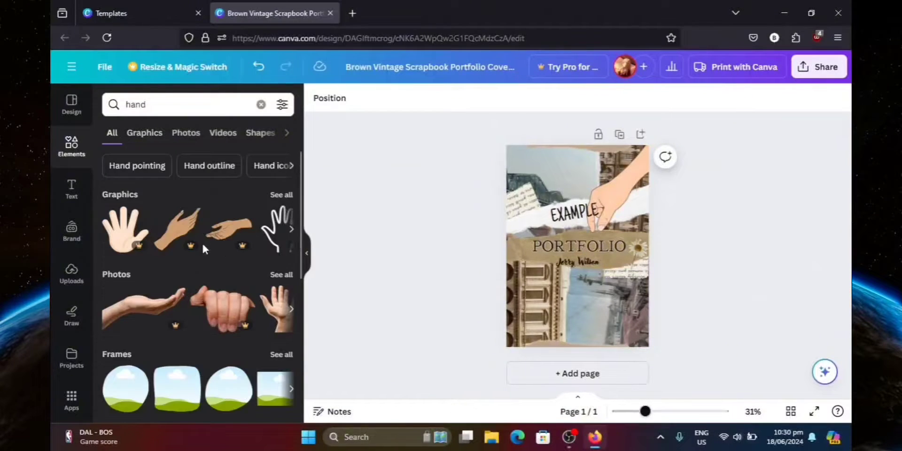
mouse_move(222, 249)
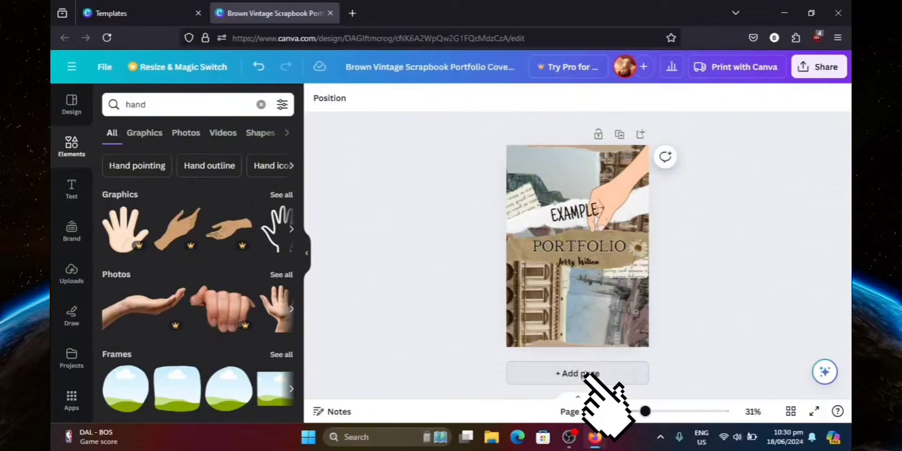
Step: Add page 2 and apply the brown floral paper 'Portfolio' template to it
click(577, 373)
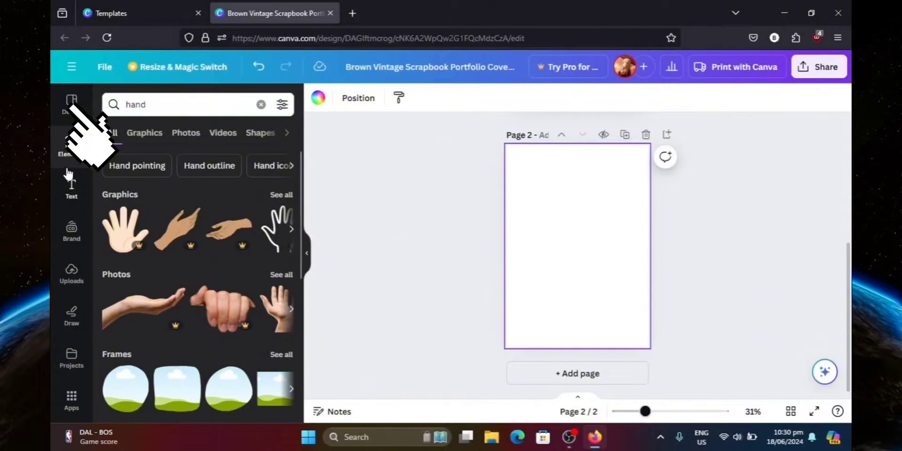
mouse_move(71, 103)
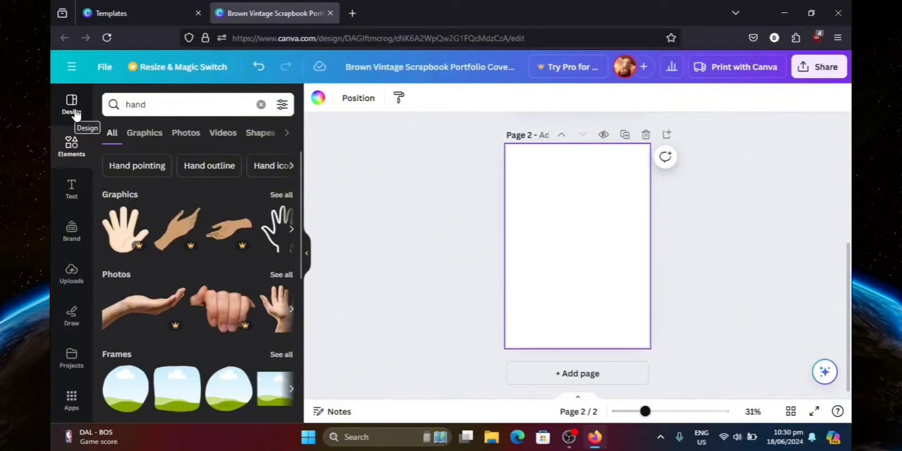
click(71, 101)
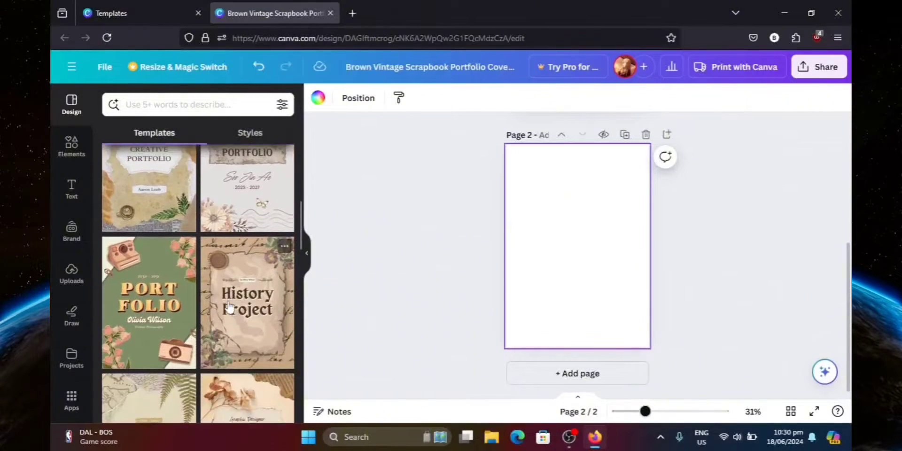
scroll(down, 3)
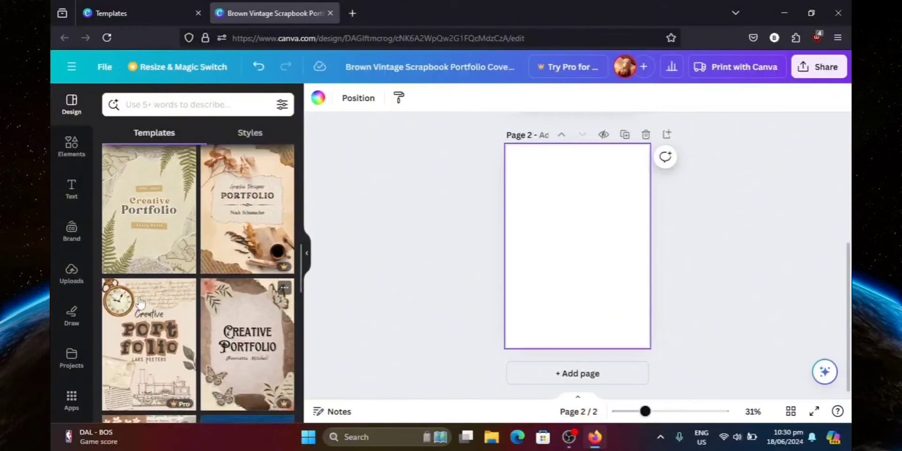
scroll(down, 3)
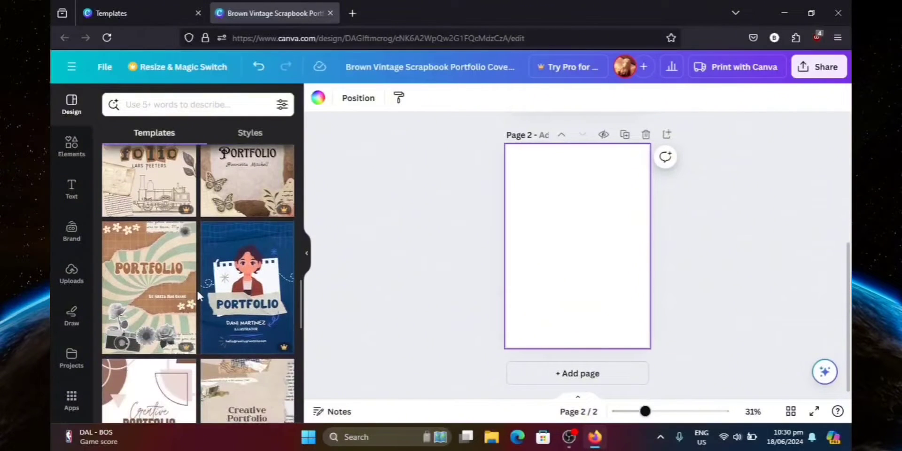
scroll(down, 3)
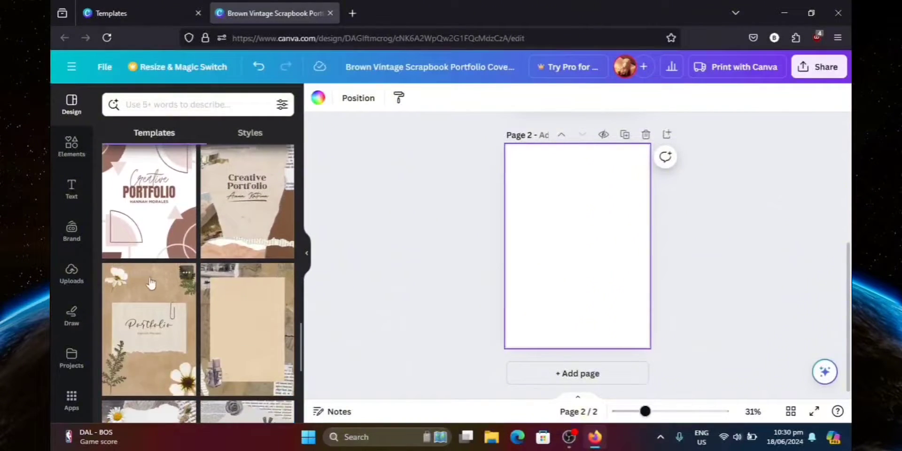
click(148, 326)
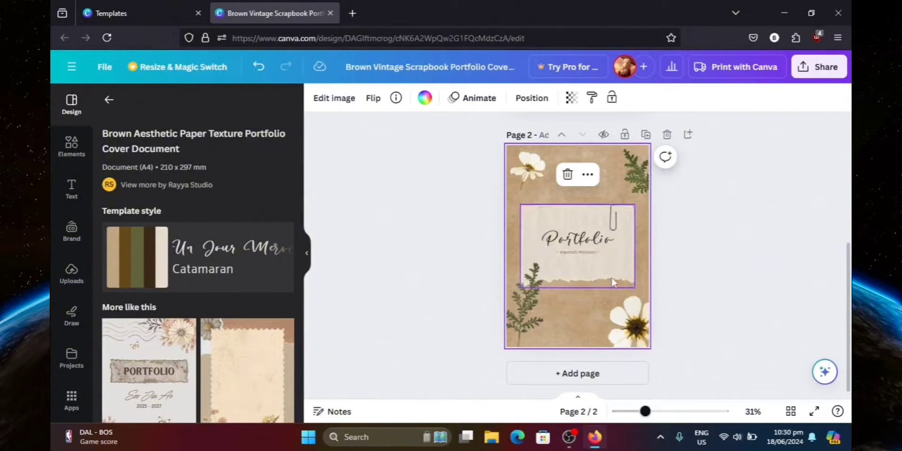
Step: Retitle page 2's heading WORKS and set the subtitle to 'Jonny Wilson'
double_click(577, 240)
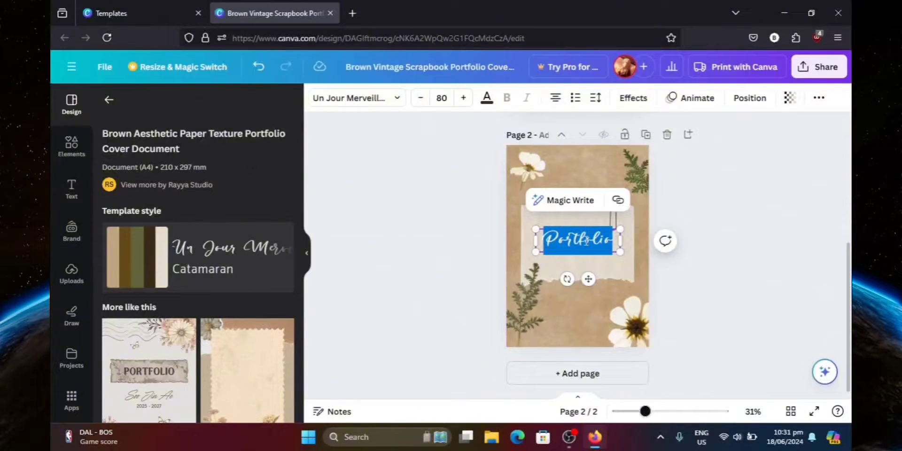
text(WORKS)
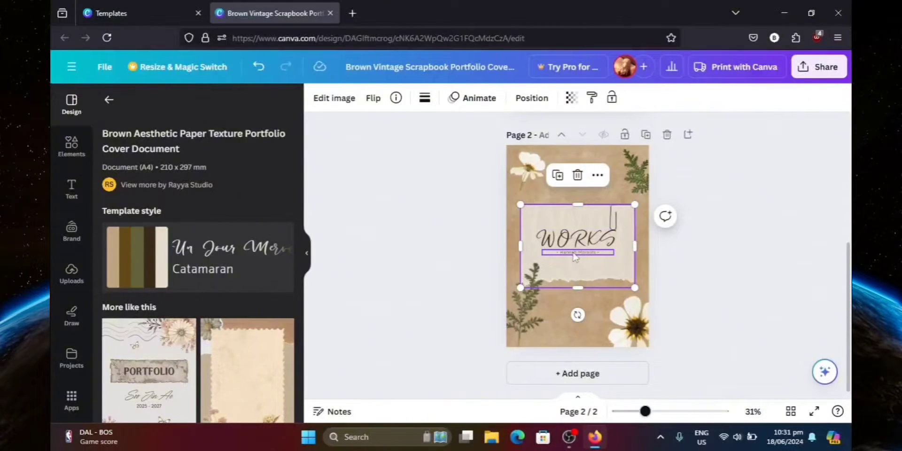
double_click(577, 252)
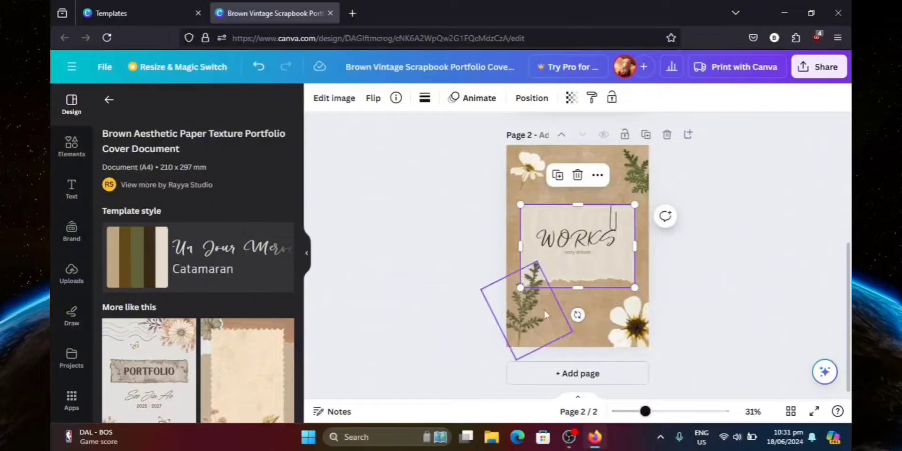
drag(535, 310, 526, 173)
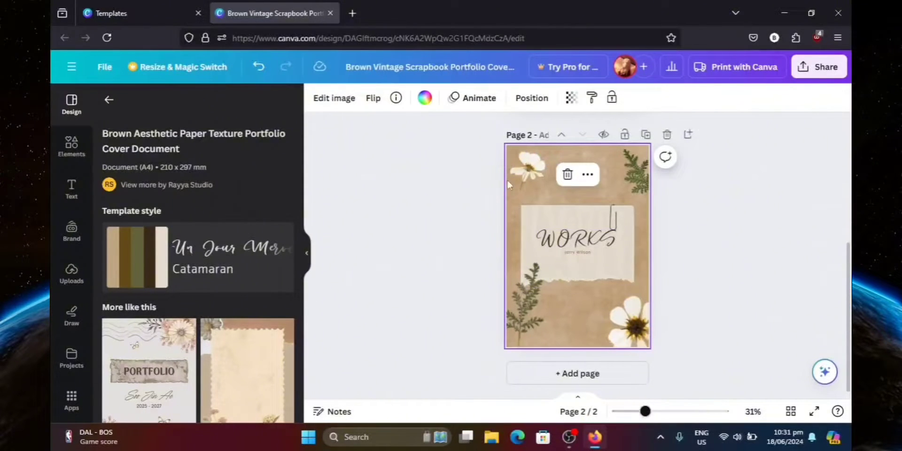
mouse_move(161, 160)
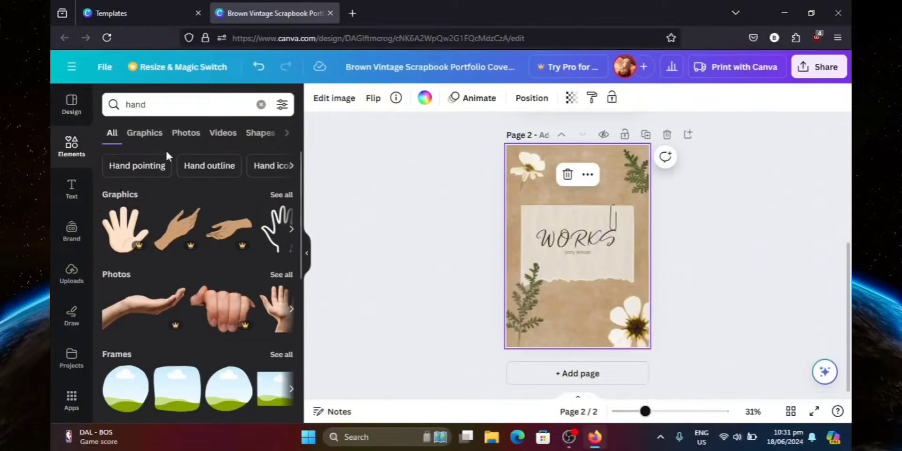
Step: Search Elements photos for 'Heart' and insert the double red heart on page 2
click(261, 104)
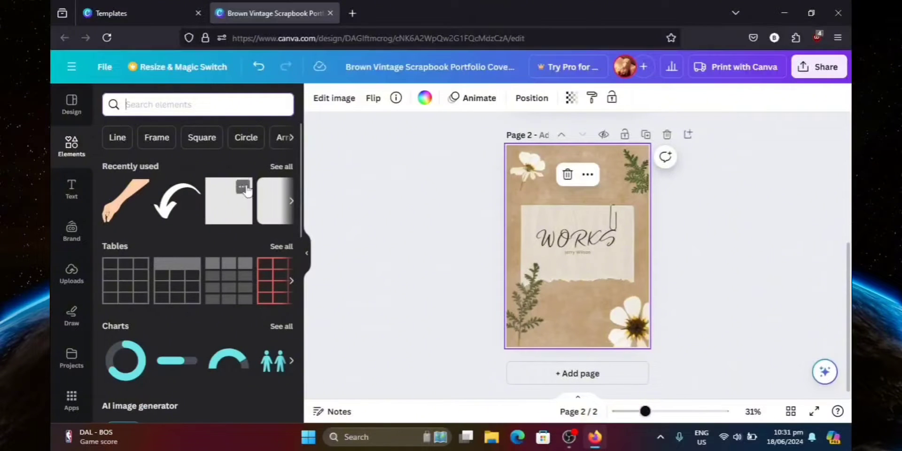
mouse_move(289, 143)
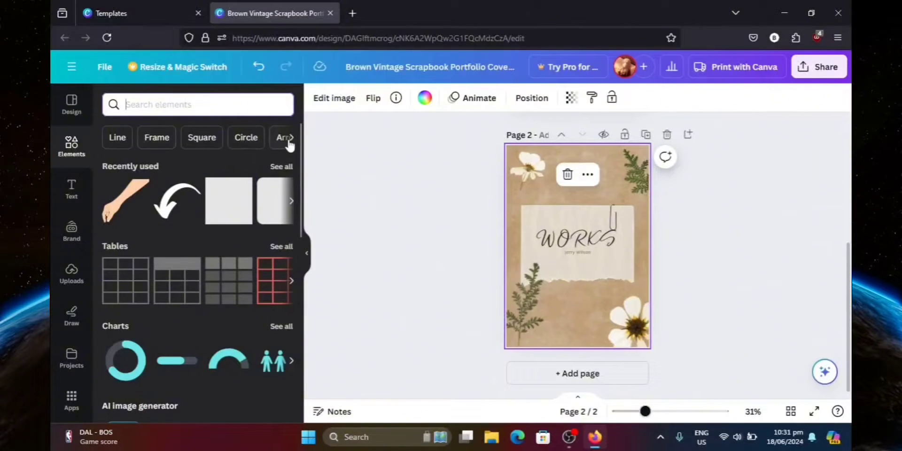
click(291, 138)
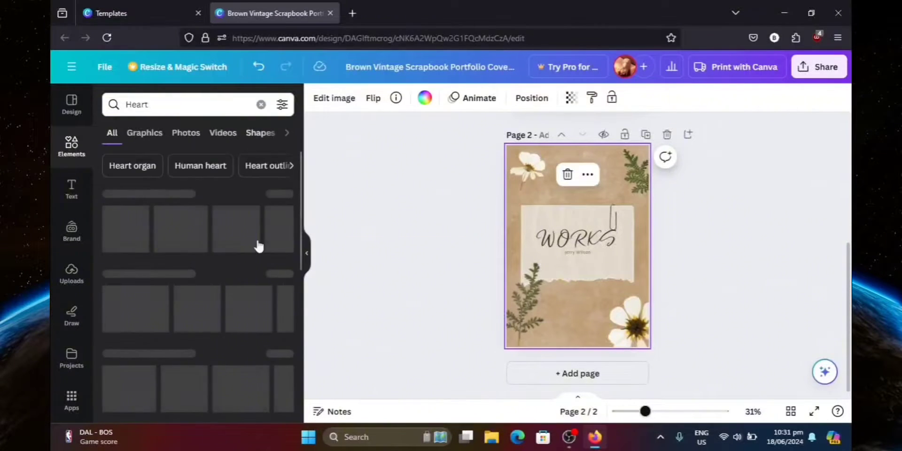
scroll(down, 3)
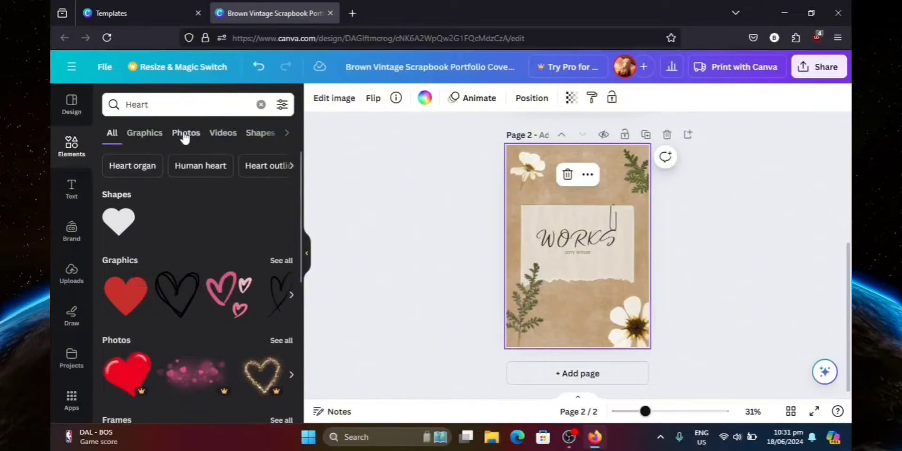
click(186, 133)
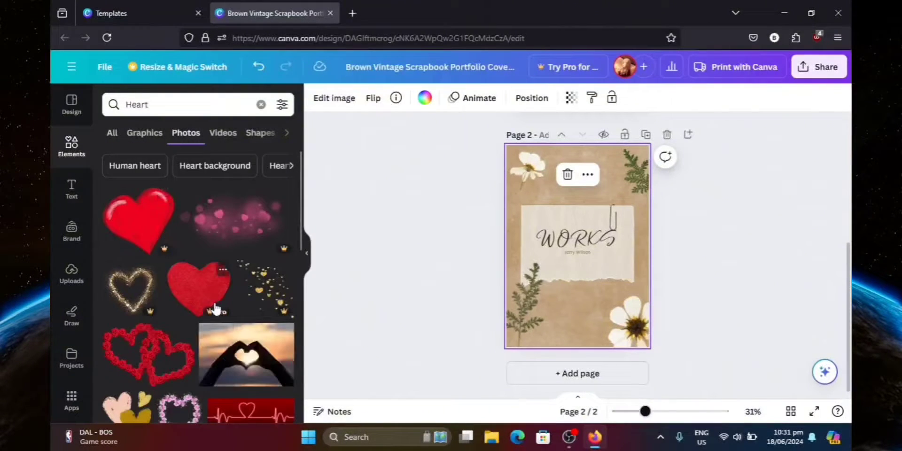
scroll(down, 3)
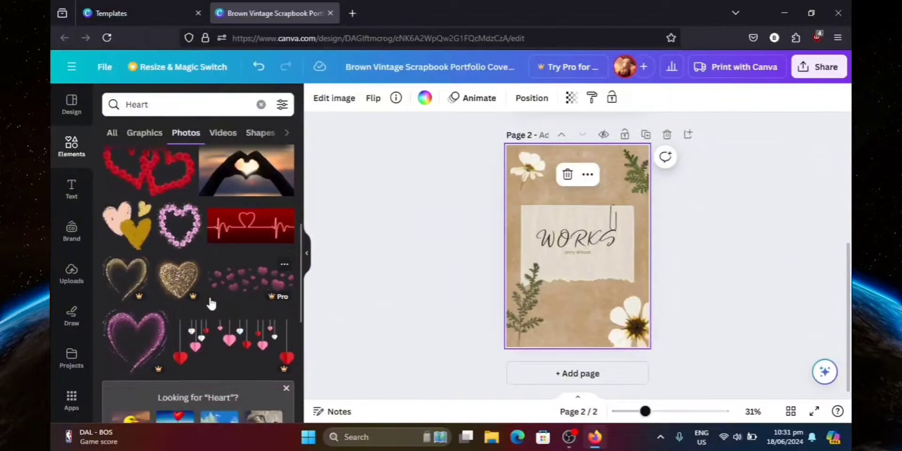
scroll(down, 3)
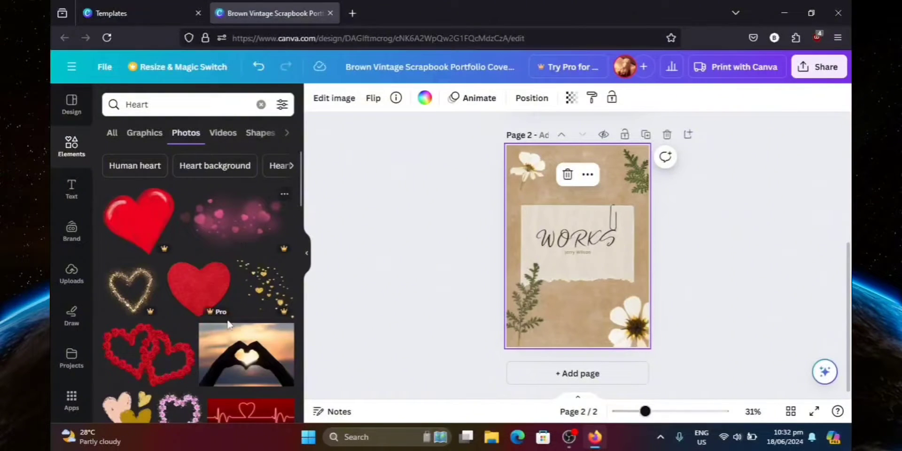
mouse_move(145, 368)
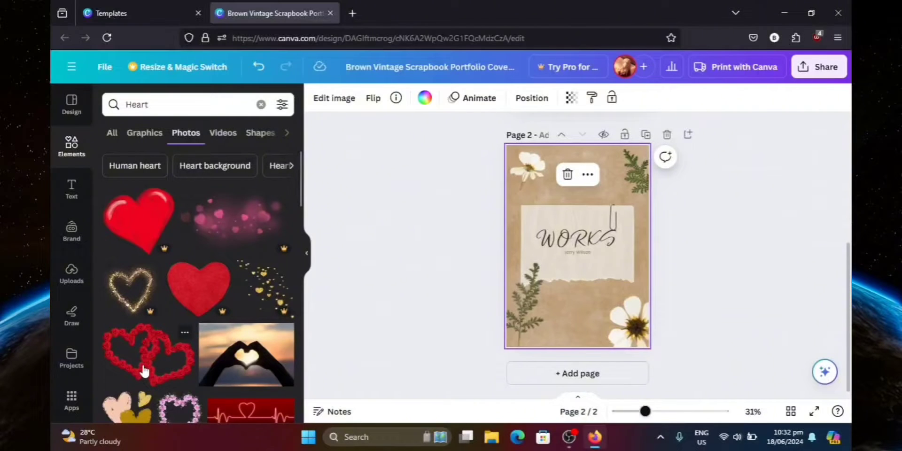
click(143, 362)
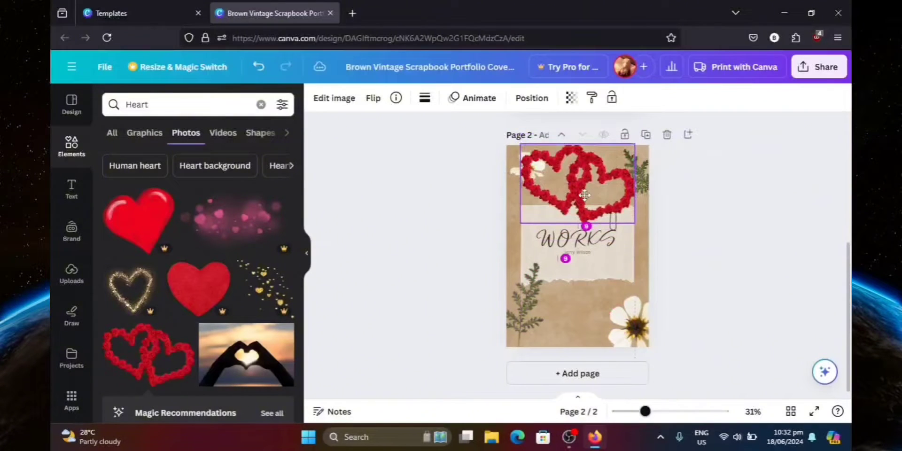
Step: Move the double red heart onto the centre of the WORKS note and open its Position options
drag(584, 194, 587, 254)
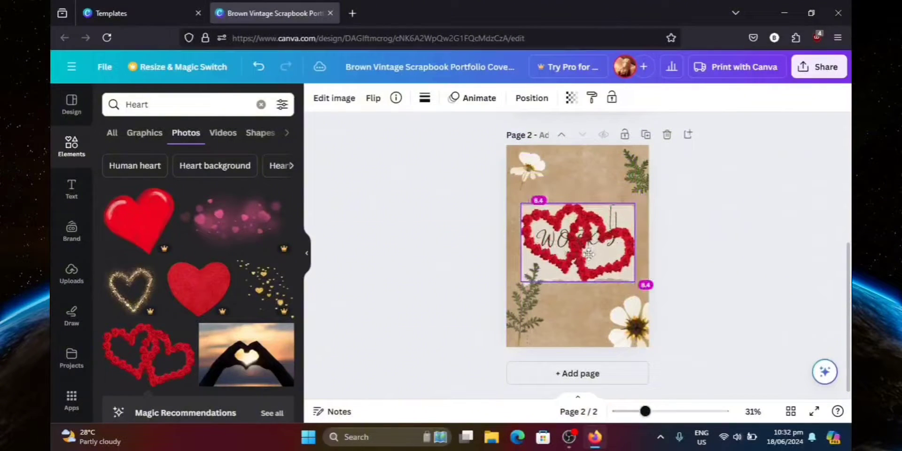
click(578, 245)
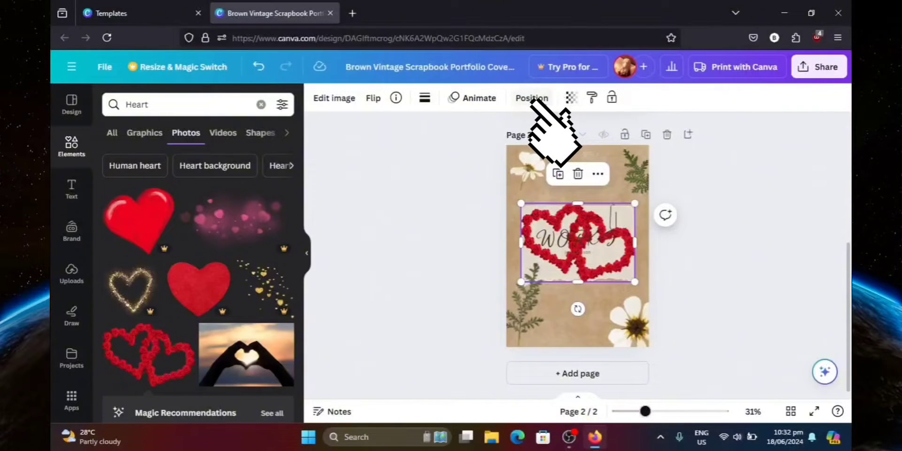
click(531, 98)
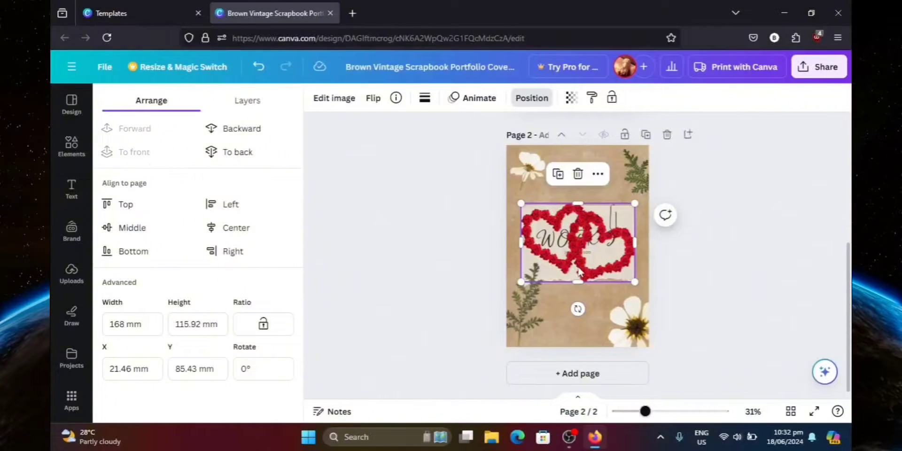
Step: Send the heart behind the WORKS note, undoing an accidental layering change to the title
drag(578, 242, 572, 250)
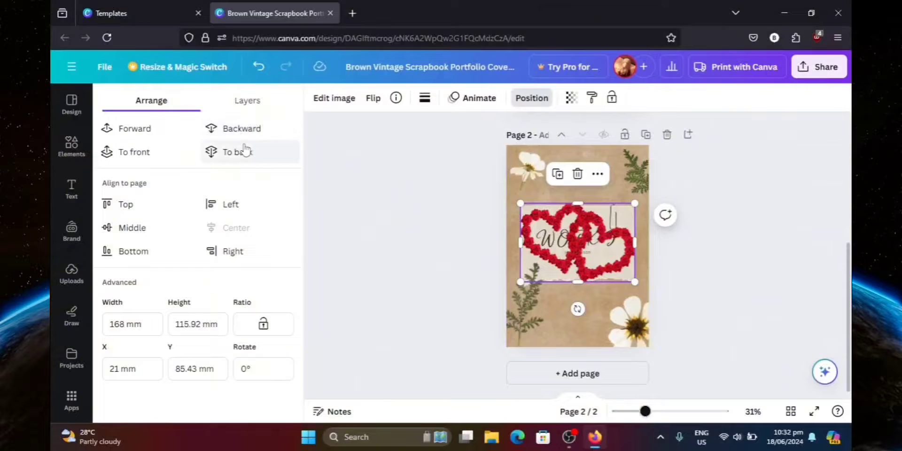
click(238, 152)
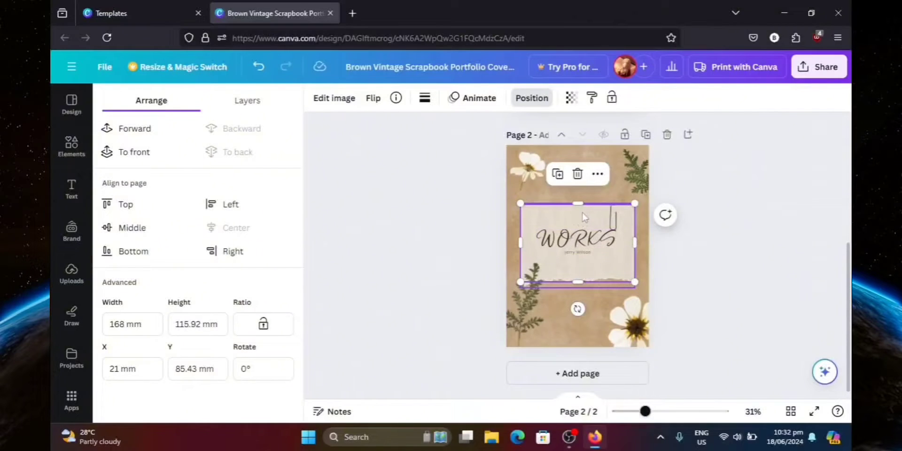
click(134, 151)
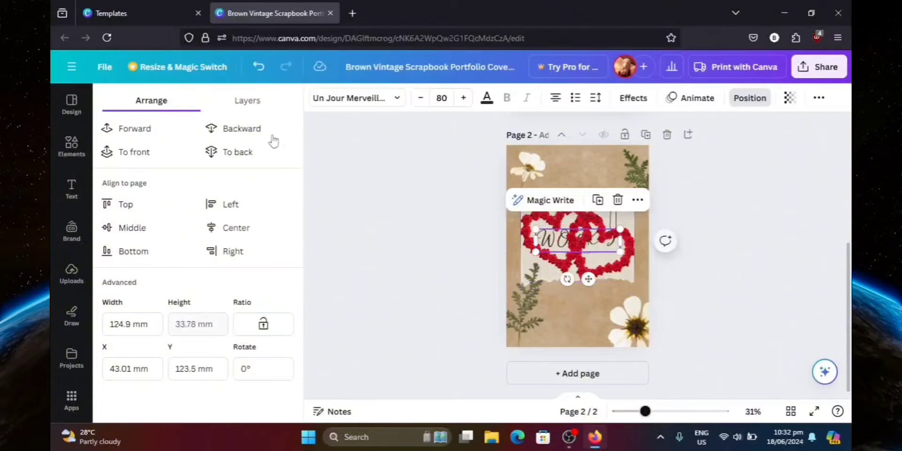
click(242, 128)
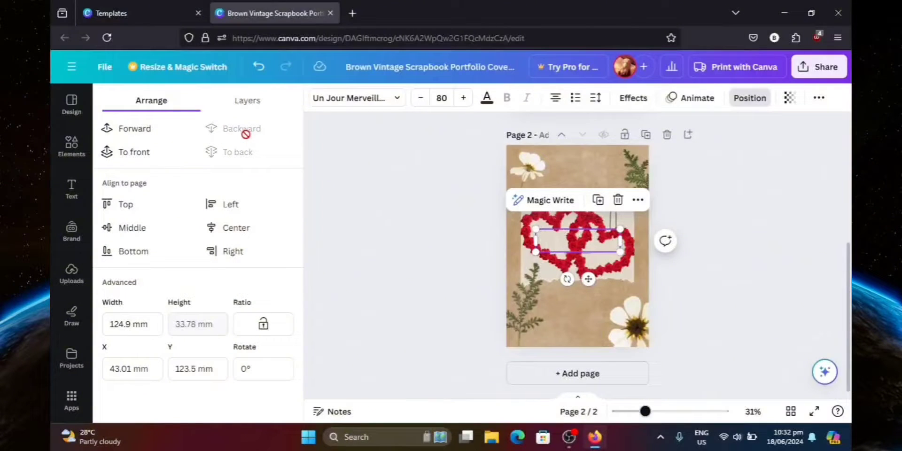
click(257, 67)
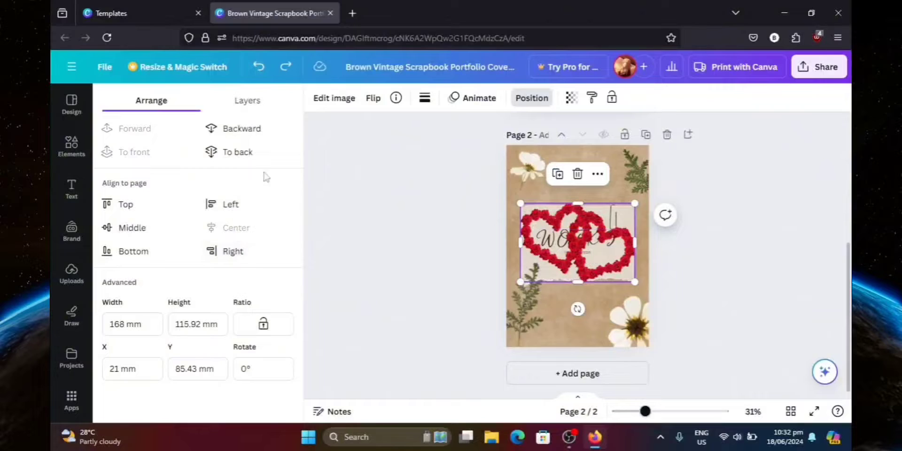
mouse_move(220, 136)
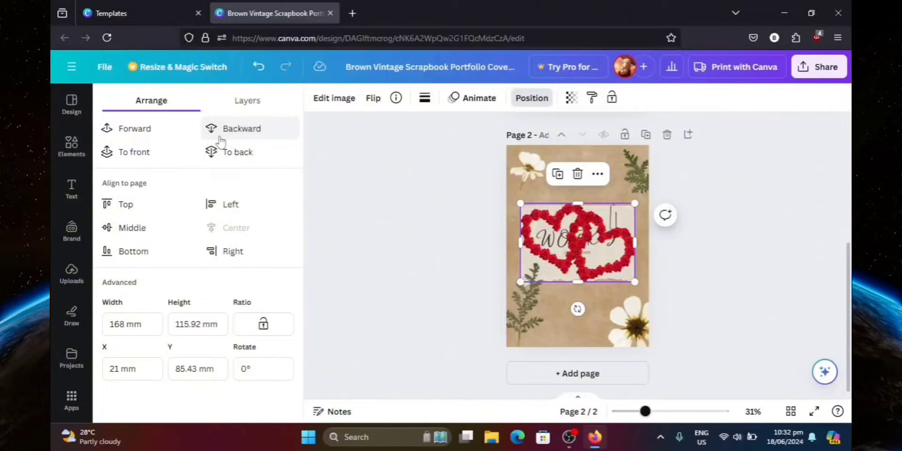
click(241, 129)
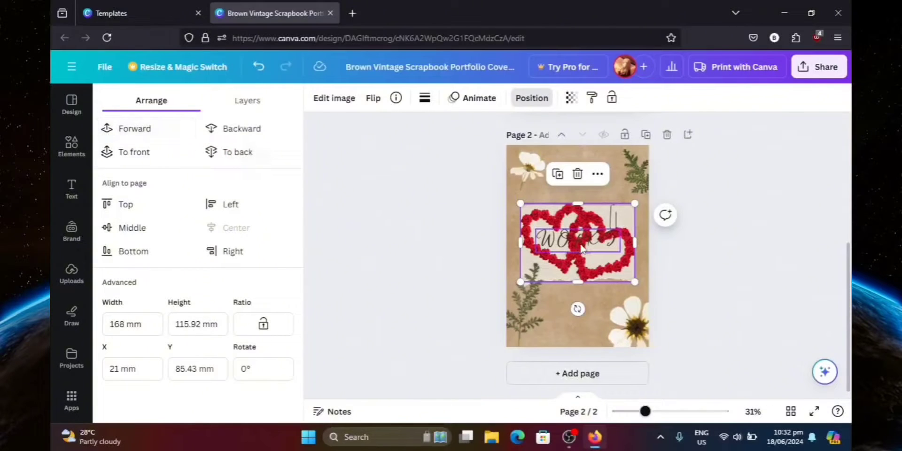
Step: Move the heart to the top-left and place the name text just below WORKS
click(578, 244)
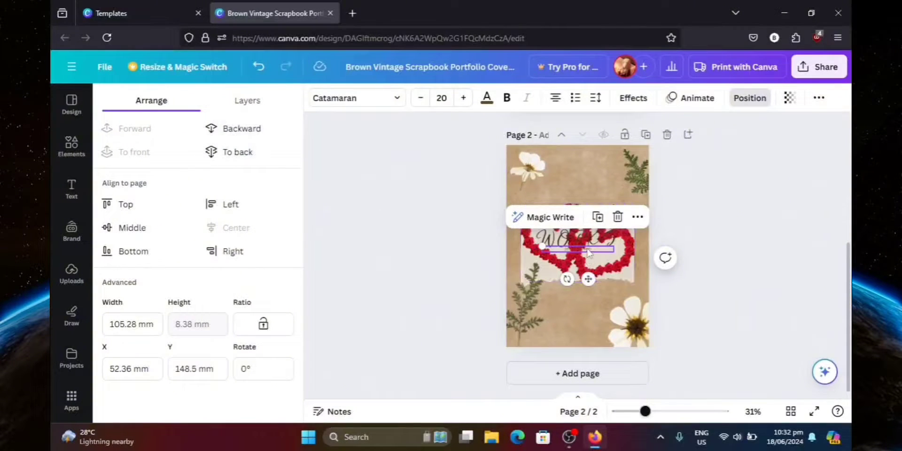
drag(577, 248, 591, 297)
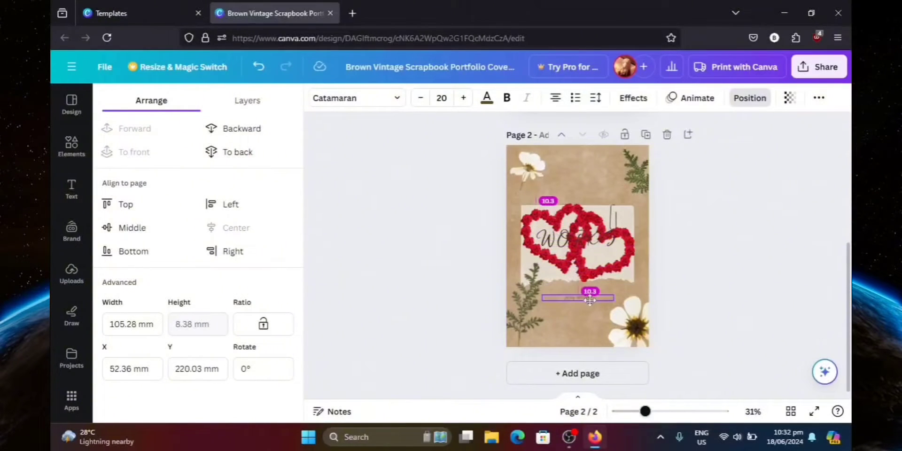
drag(590, 297, 577, 290)
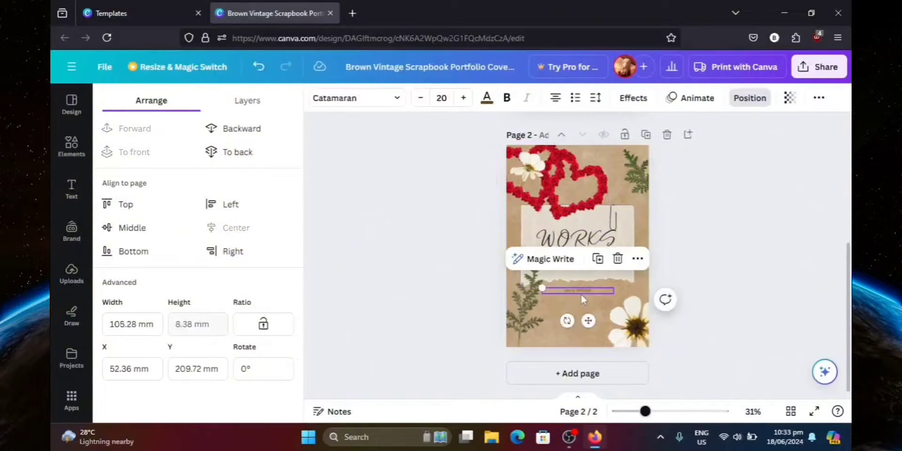
drag(577, 290, 577, 253)
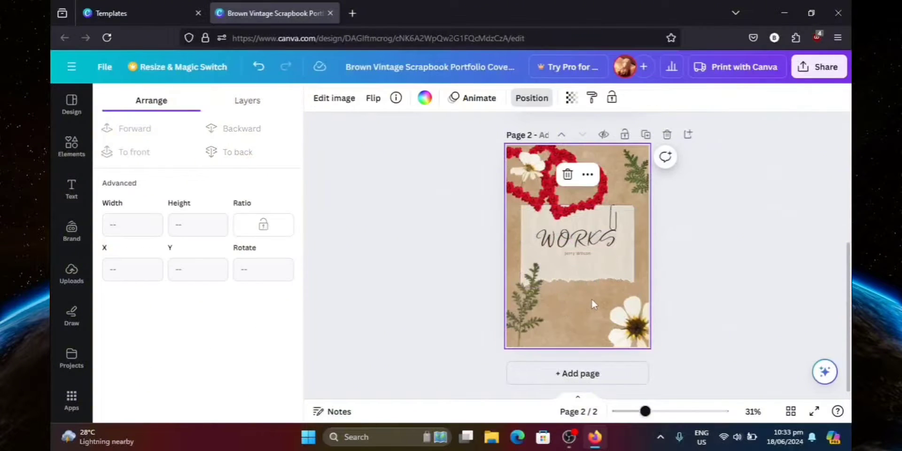
Step: Add a blank third page and browse the page designs for the brown Thank You letter
click(72, 146)
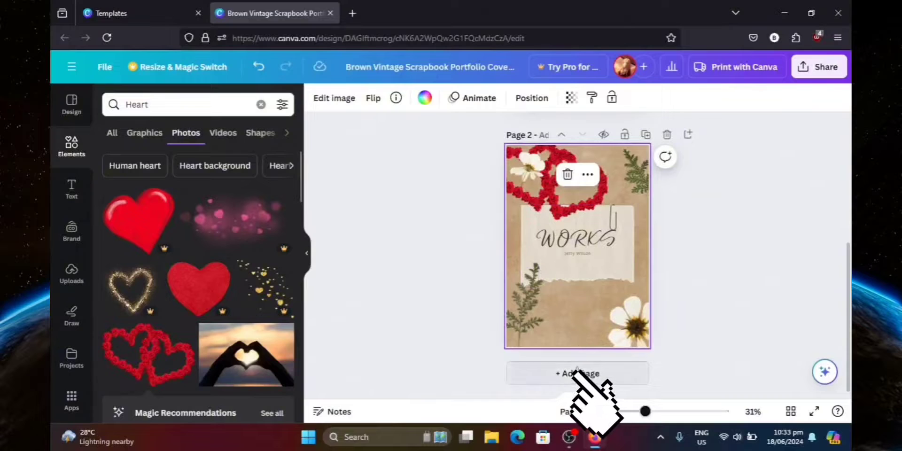
click(577, 373)
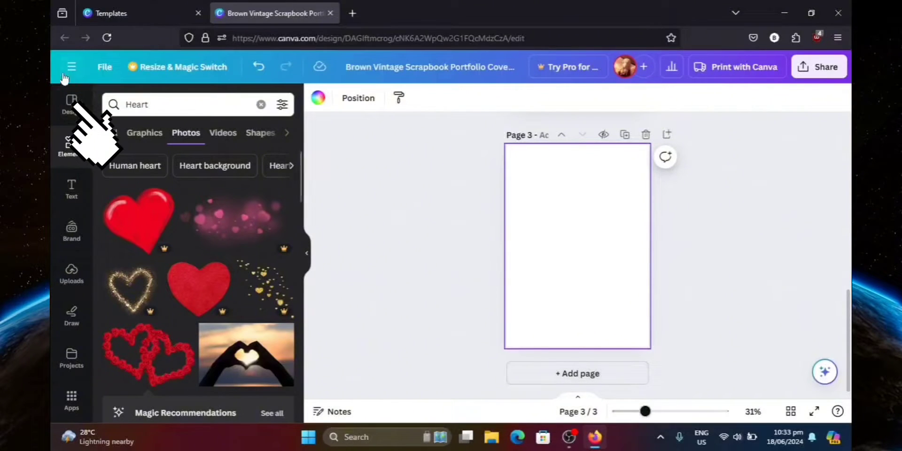
click(72, 103)
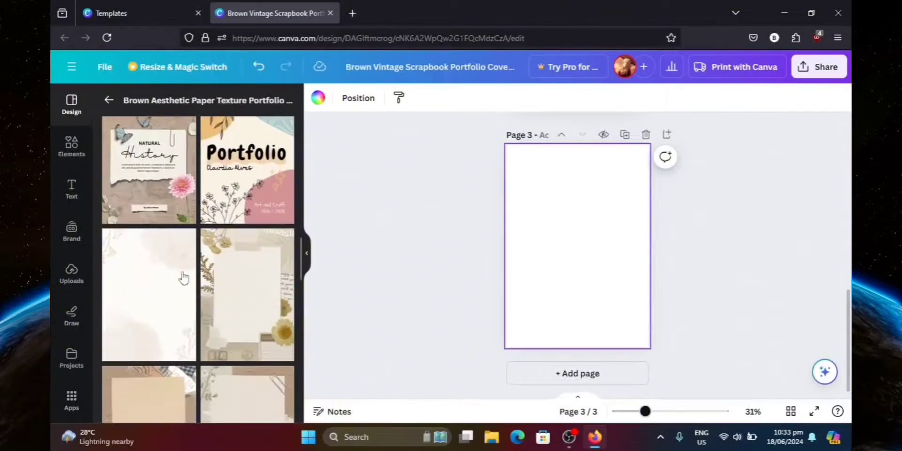
scroll(down, 3)
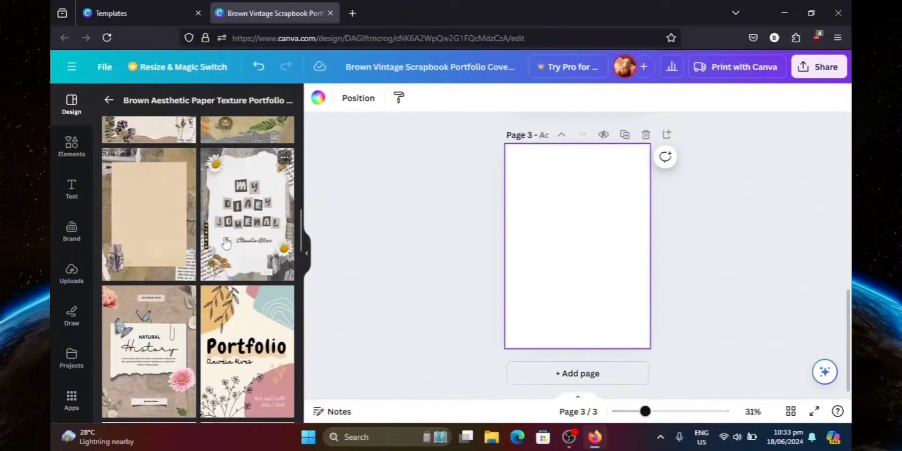
scroll(down, 3)
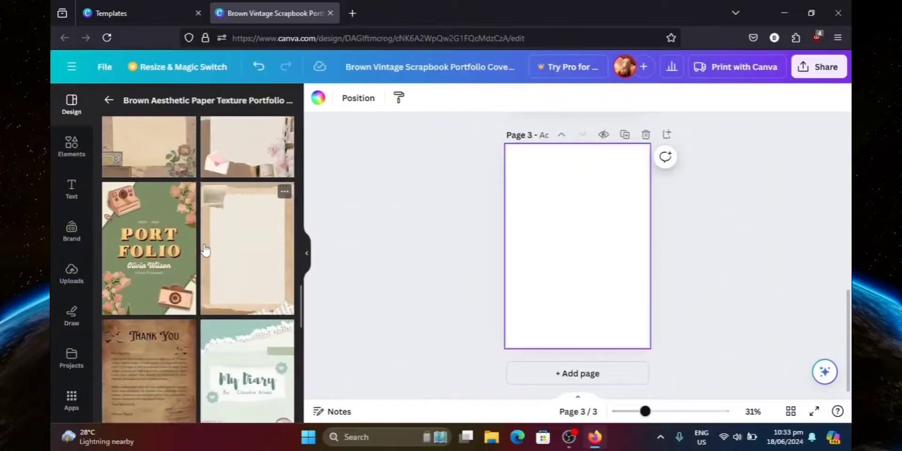
scroll(down, 3)
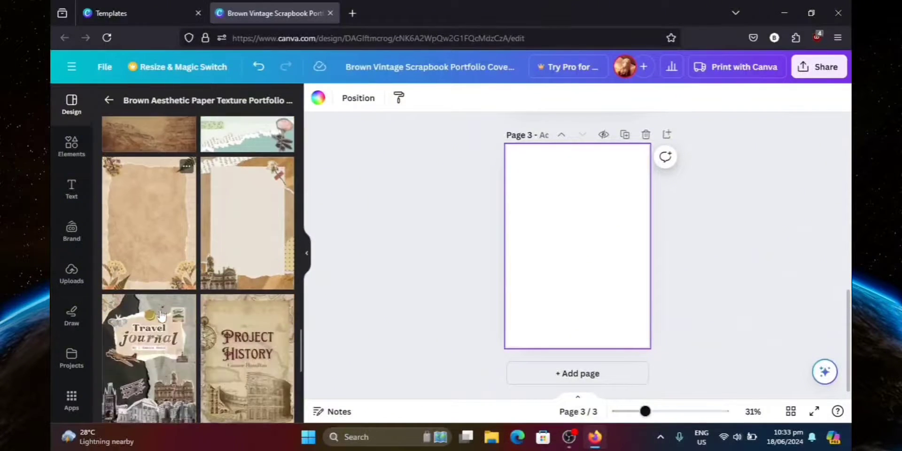
scroll(down, 3)
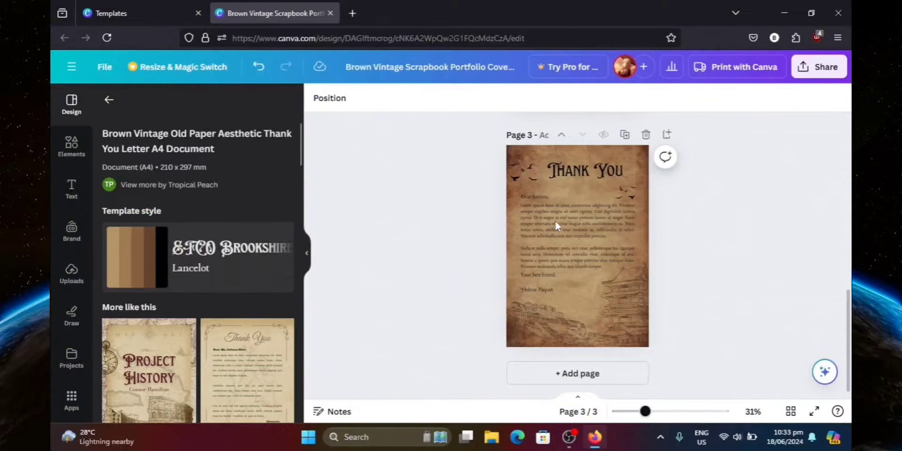
Step: Change the Thank You heading to 'ABOUT ME' at font size 58.5 on one line
click(569, 236)
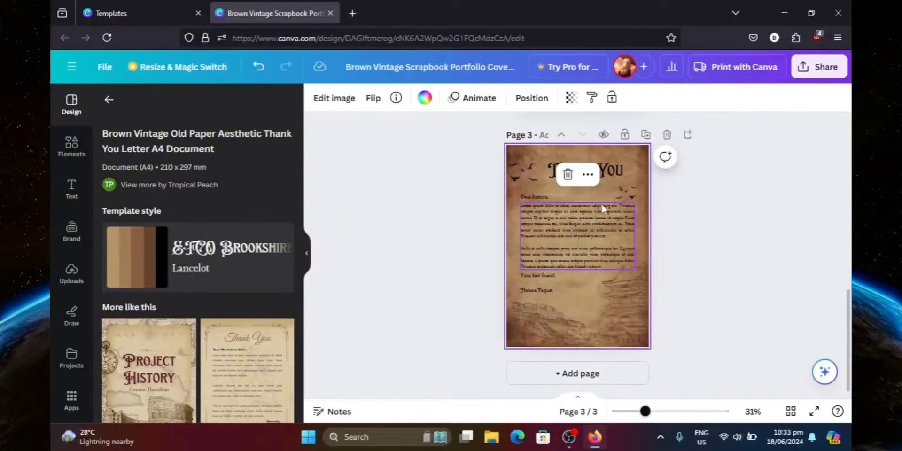
click(589, 171)
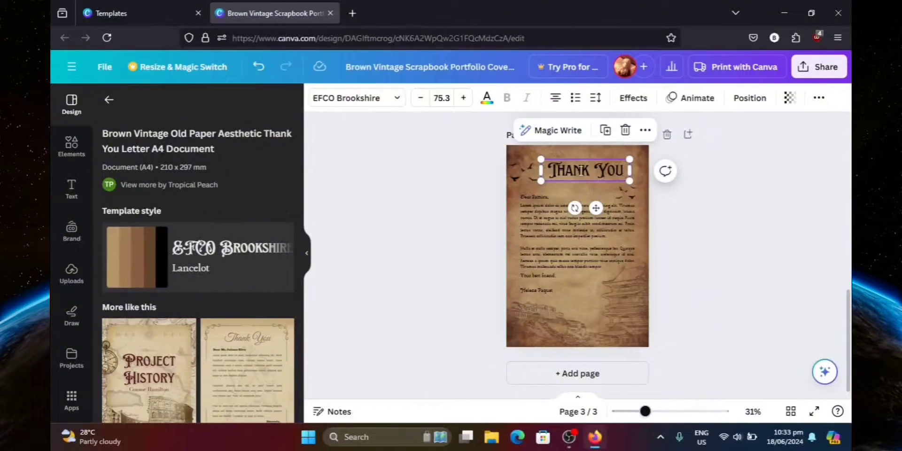
double_click(575, 170)
text(ABOUT ME)
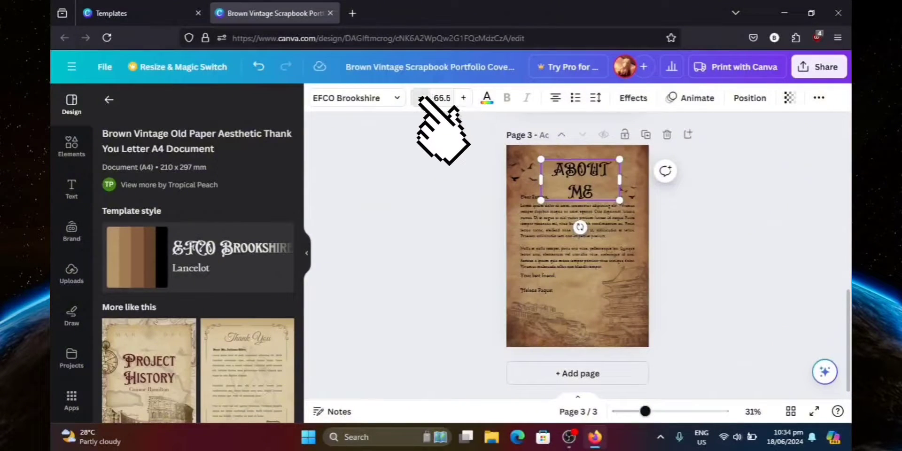
click(422, 98)
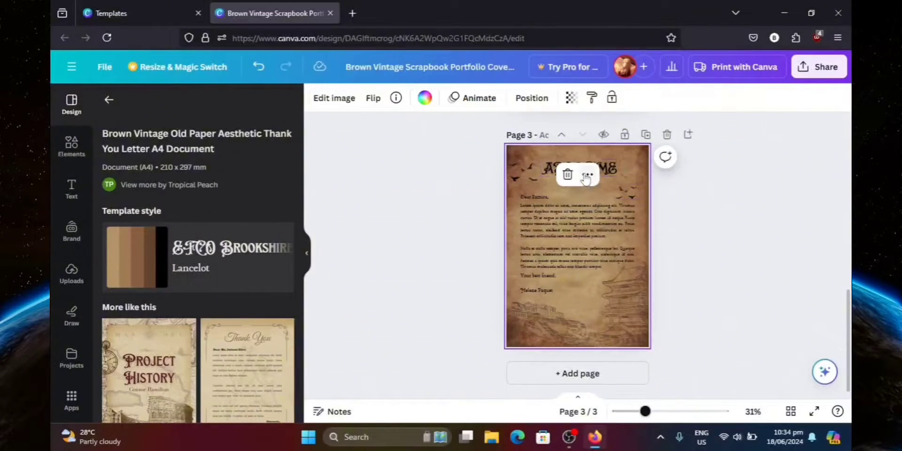
double_click(588, 170)
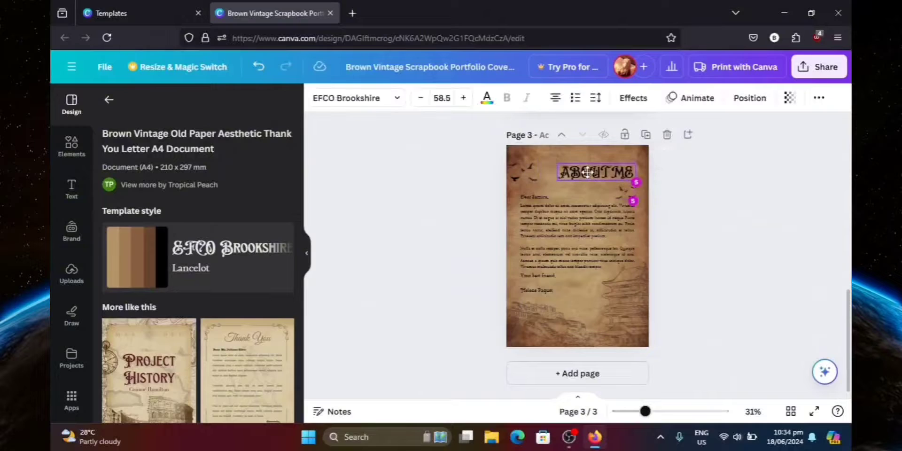
click(593, 172)
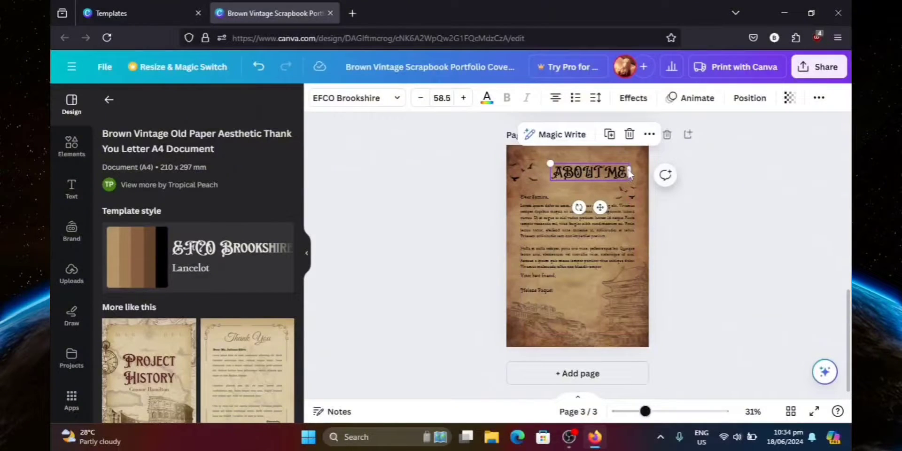
click(578, 234)
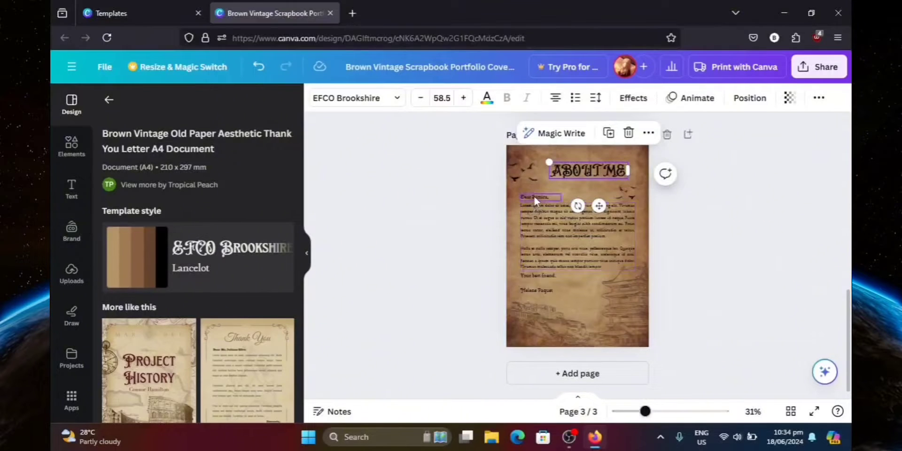
click(569, 235)
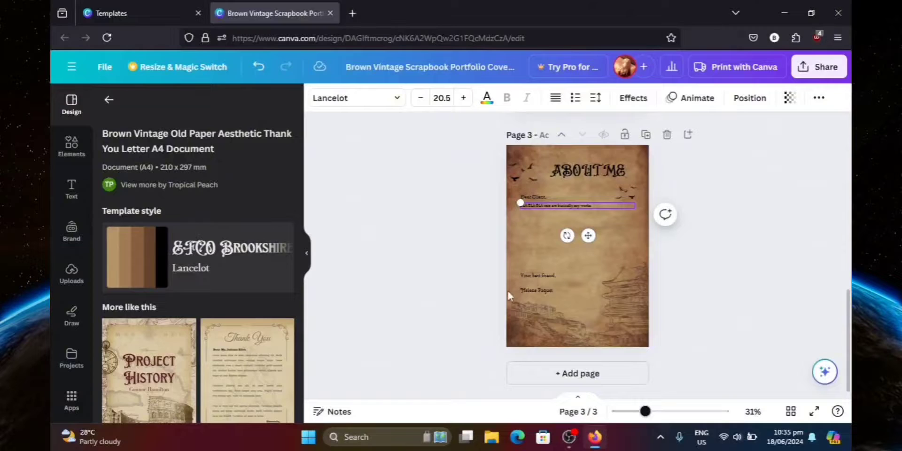
click(538, 275)
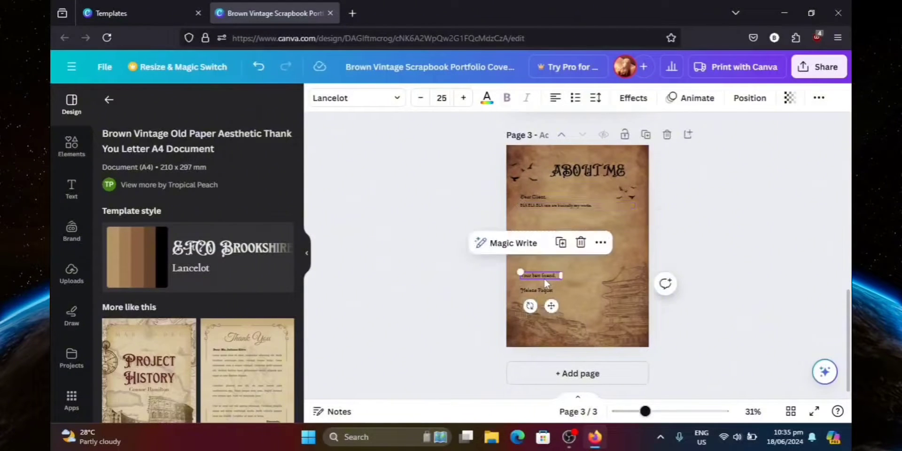
click(506, 98)
text(Regards,)
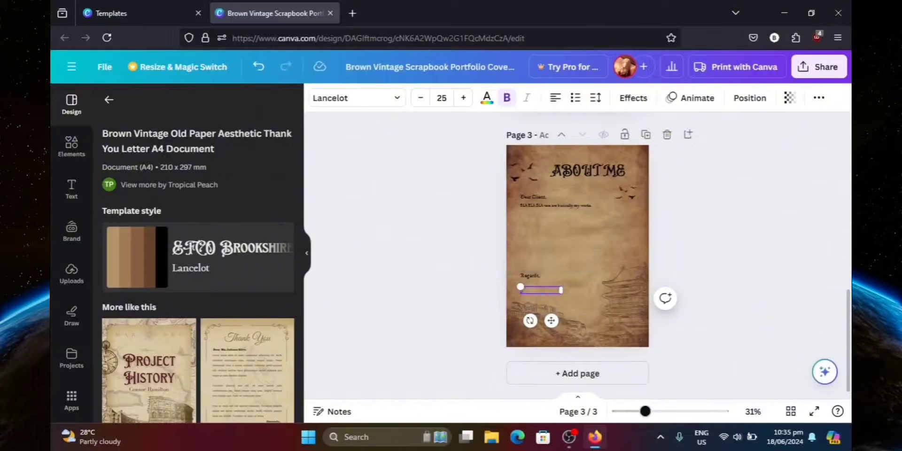
text(Amy Wu)
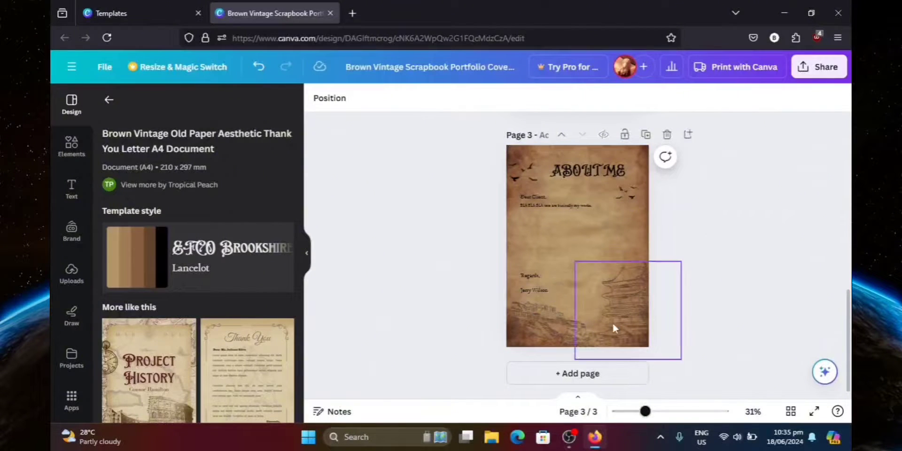
Step: Download all three pages as a PDF Standard file
click(558, 236)
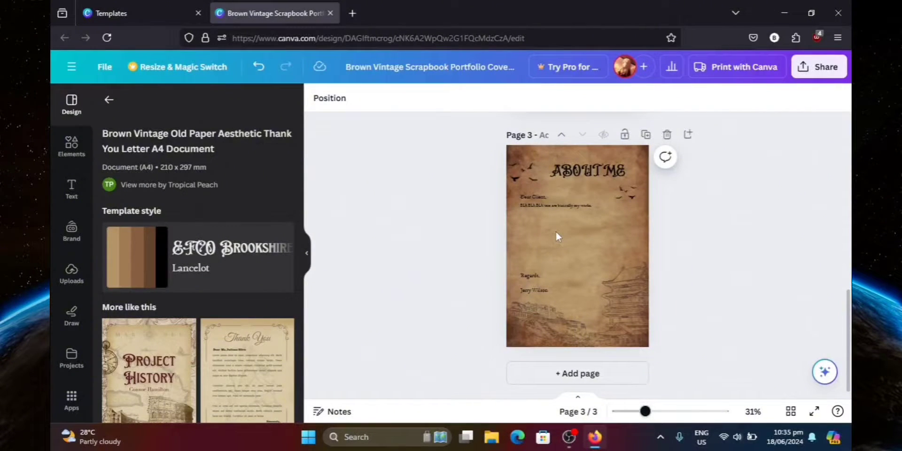
click(573, 204)
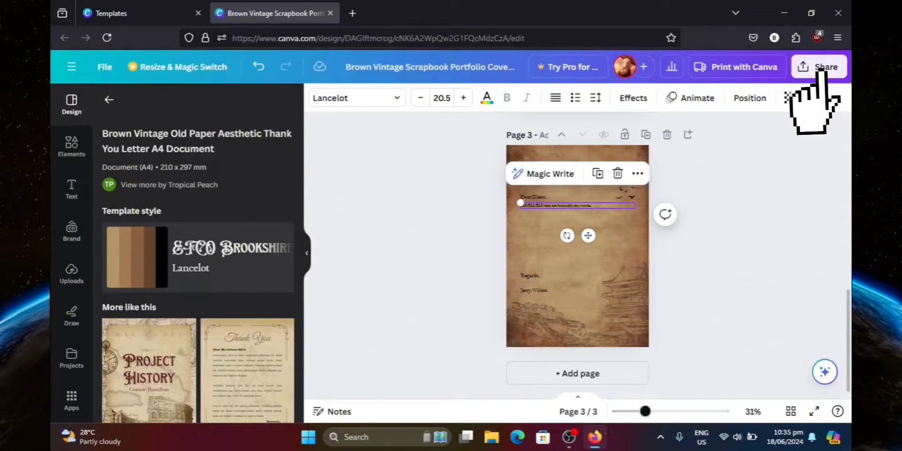
mouse_move(820, 68)
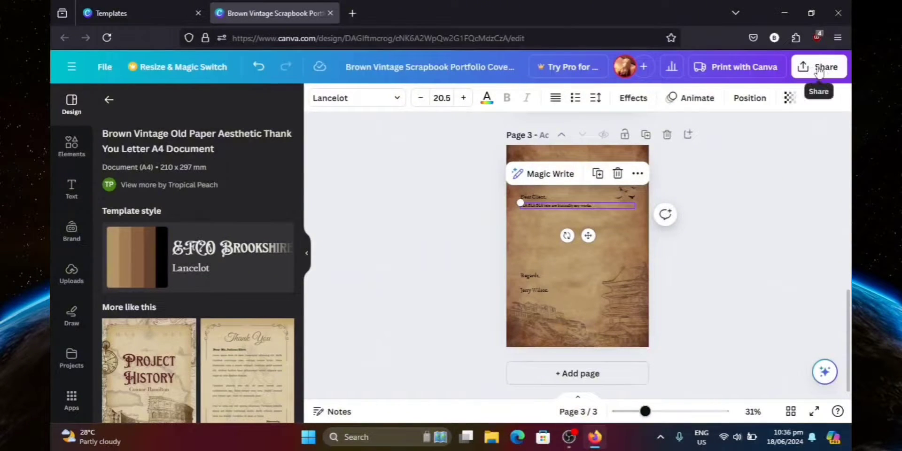
click(828, 67)
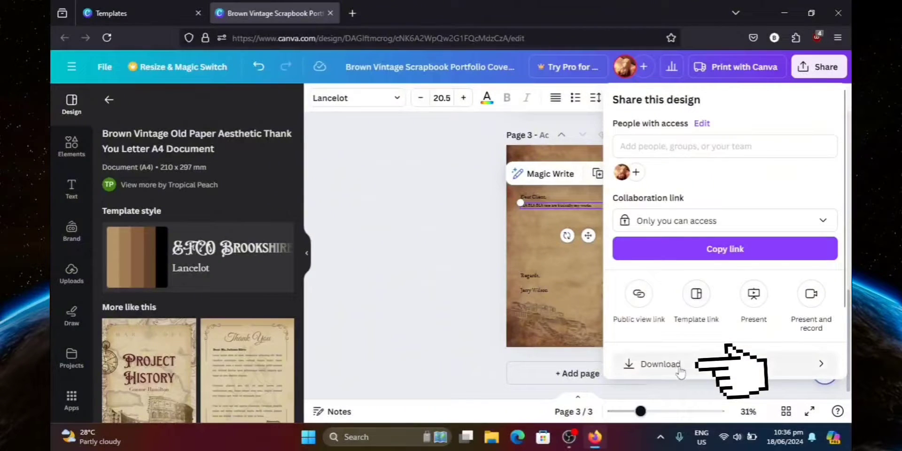
click(660, 364)
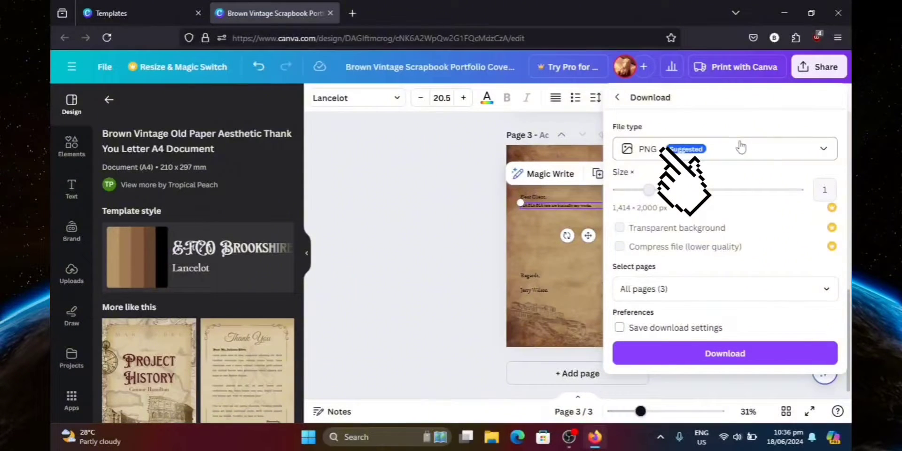
click(742, 148)
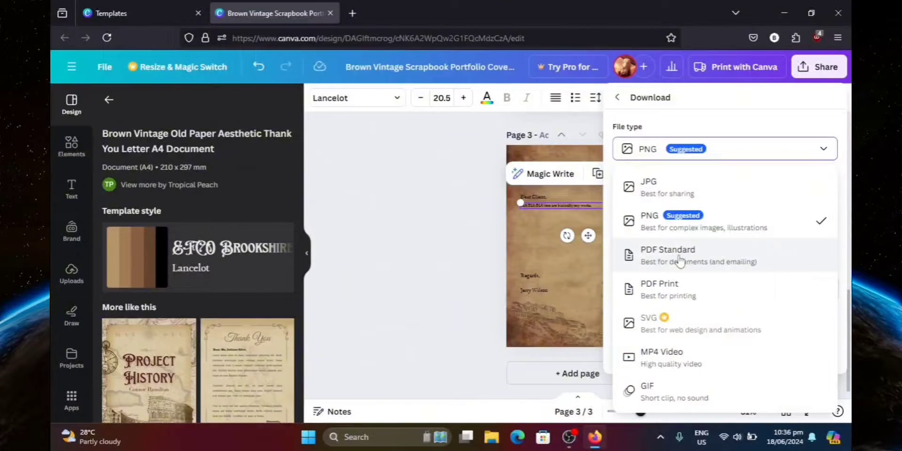
click(668, 255)
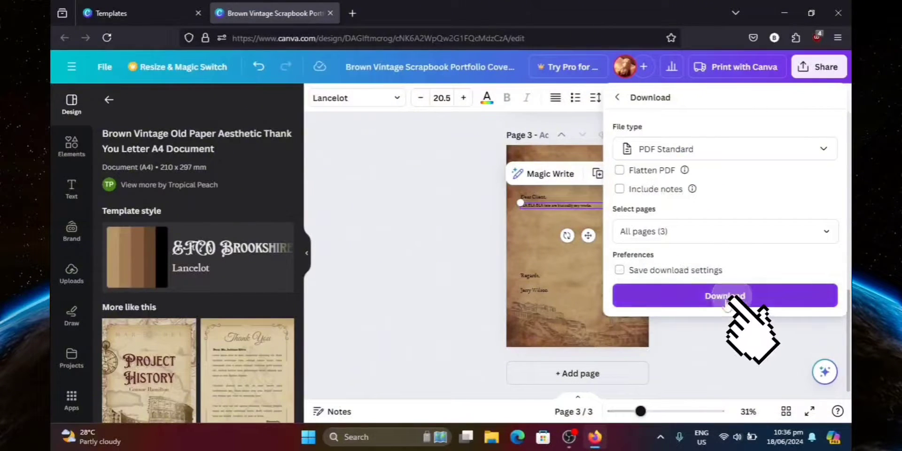
click(725, 296)
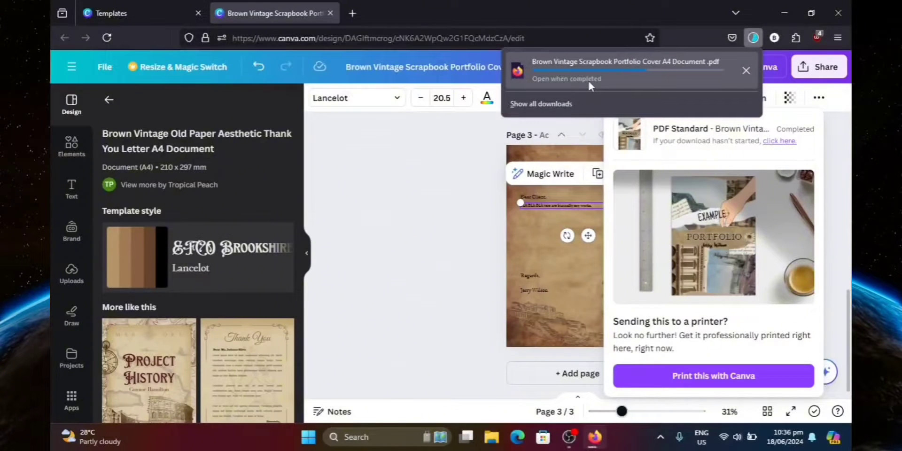
Step: Open the downloaded PDF in Firefox and scroll through the WORKS and ABOUT ME pages
click(618, 70)
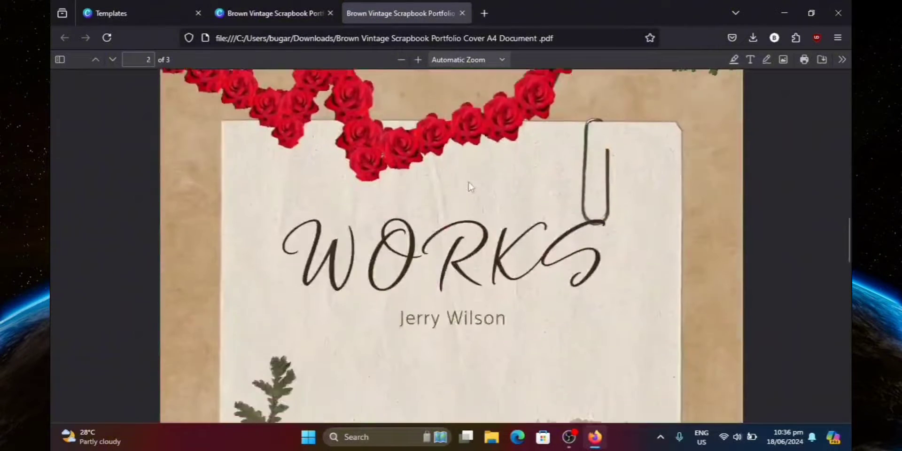
scroll(down, 3)
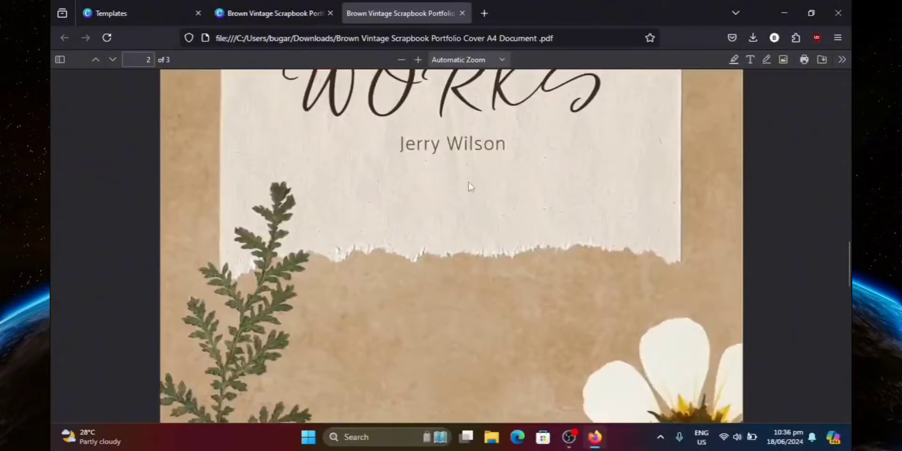
scroll(down, 3)
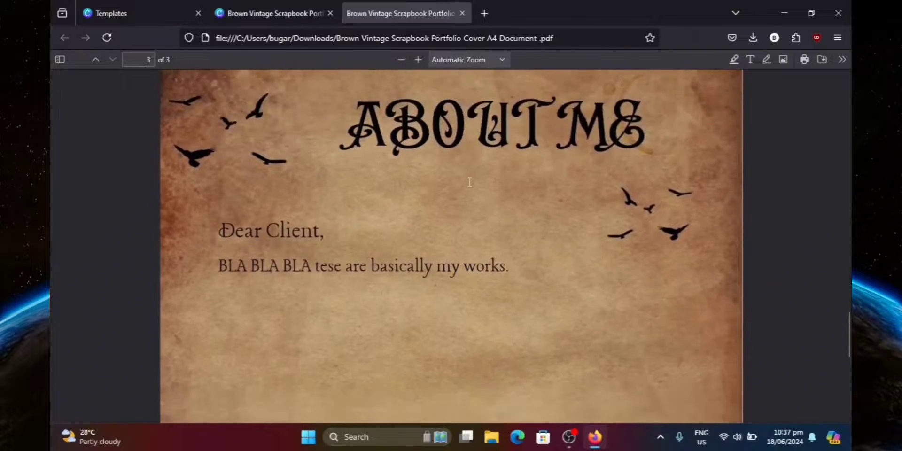
scroll(down, 3)
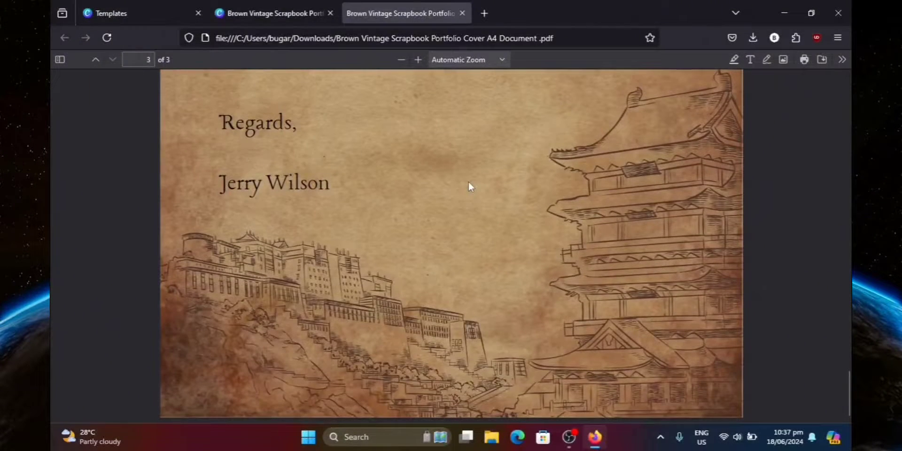